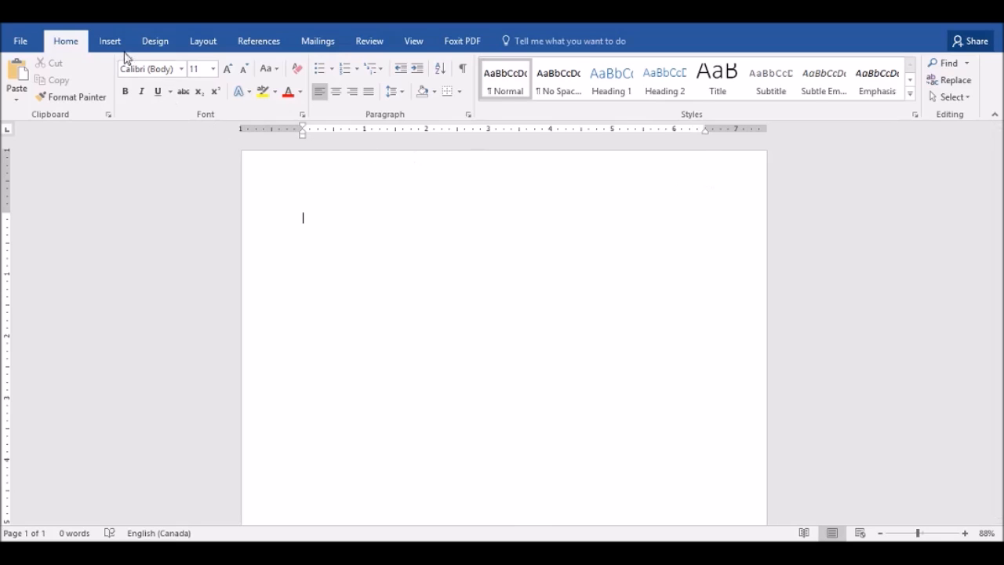
Insert a Signature Line object with John Doe as the suggested signer
{"action": "left_click", "coordinate": [109, 41]}
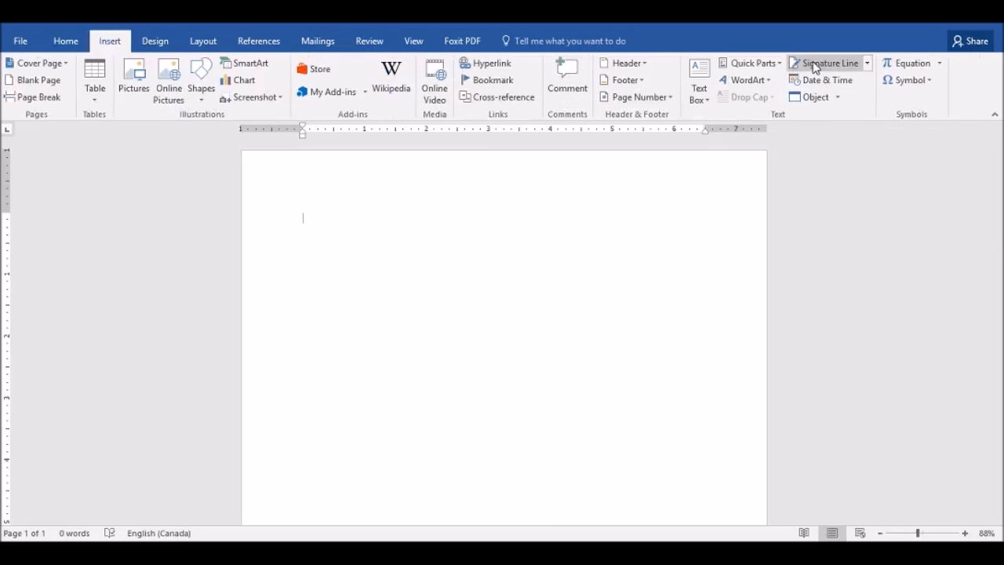
{"action": "left_click", "coordinate": [825, 63]}
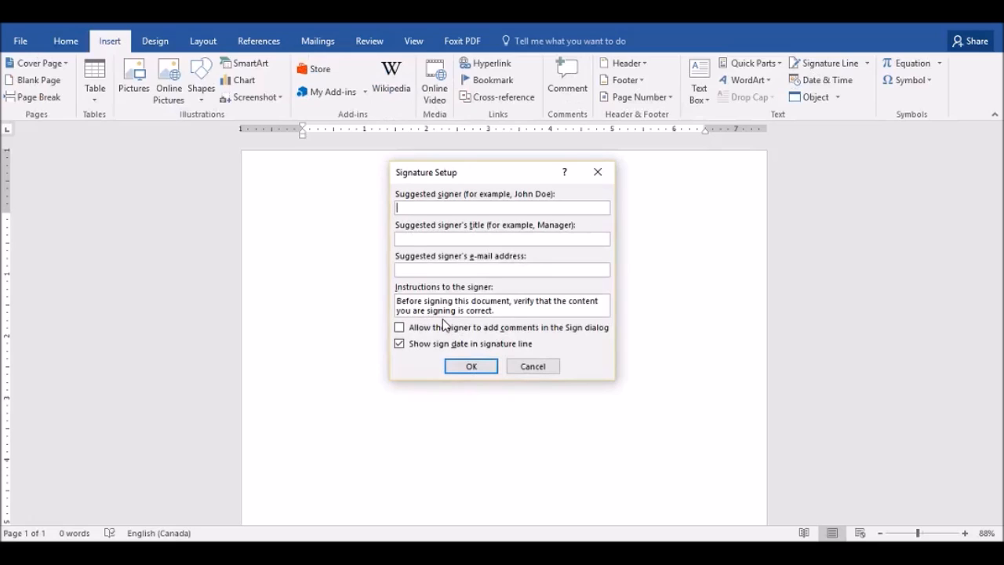
{"action": "type", "text": "John Do"}
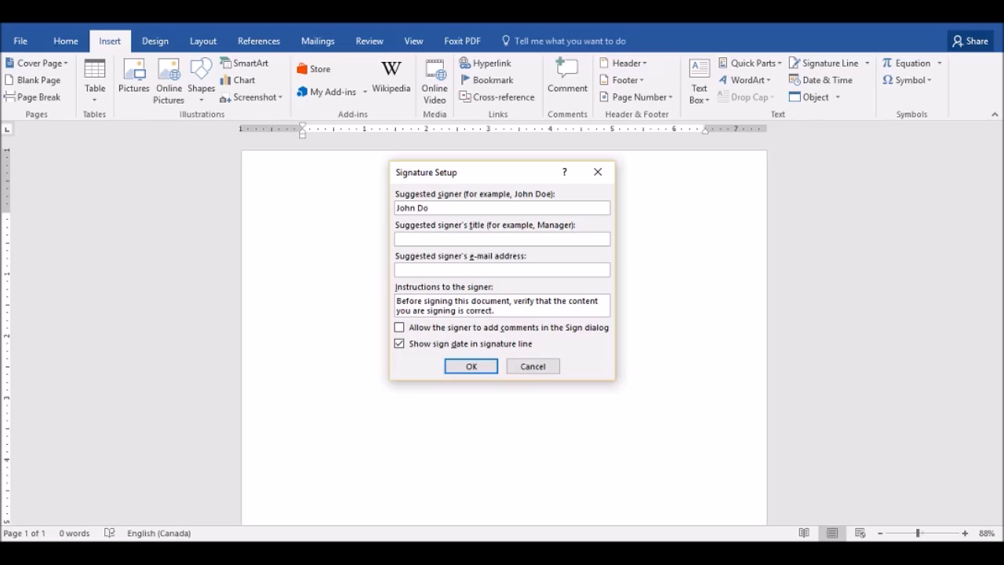
{"action": "type", "text": "e"}
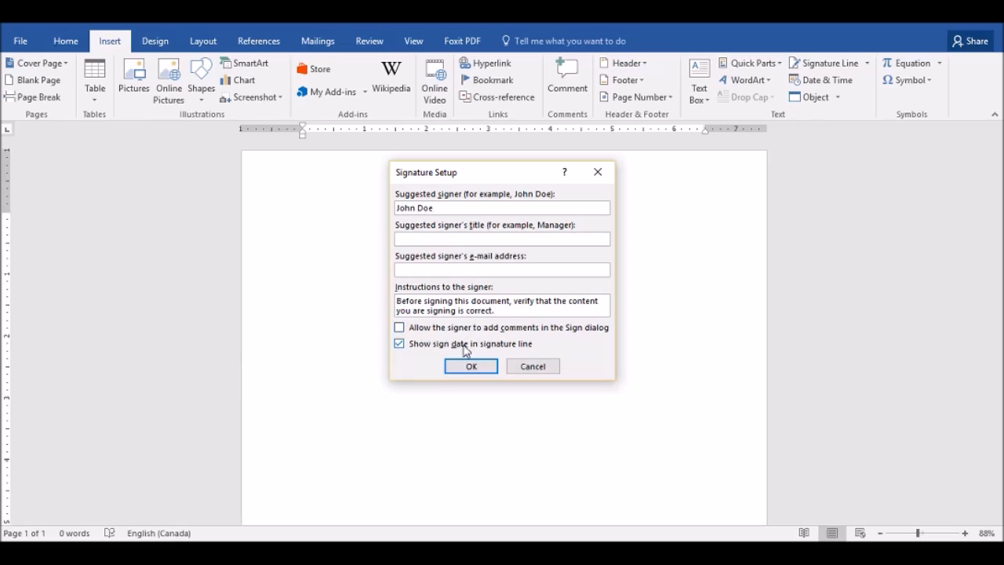
{"action": "left_click", "coordinate": [470, 365]}
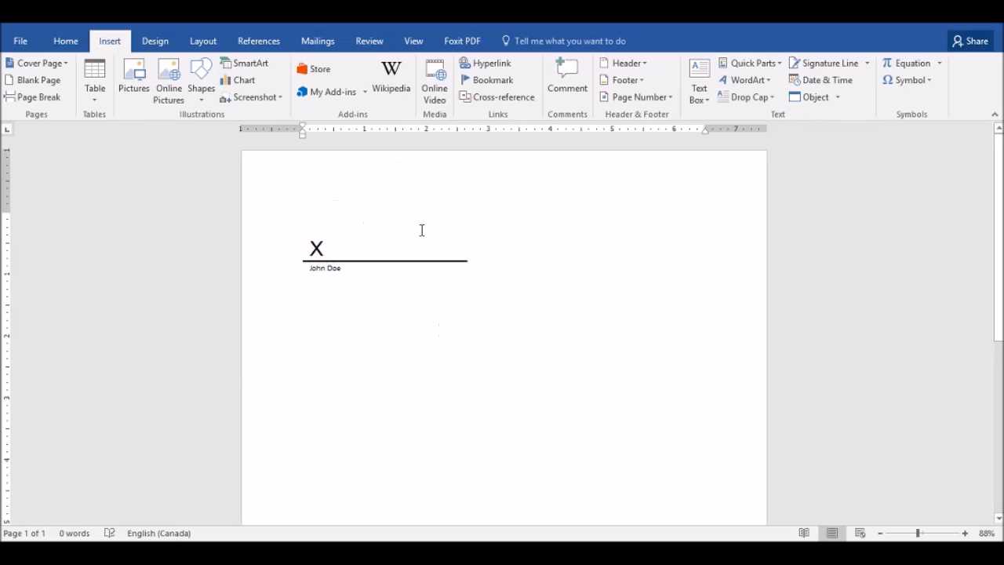
{"action": "mouse_move", "coordinate": [516, 291]}
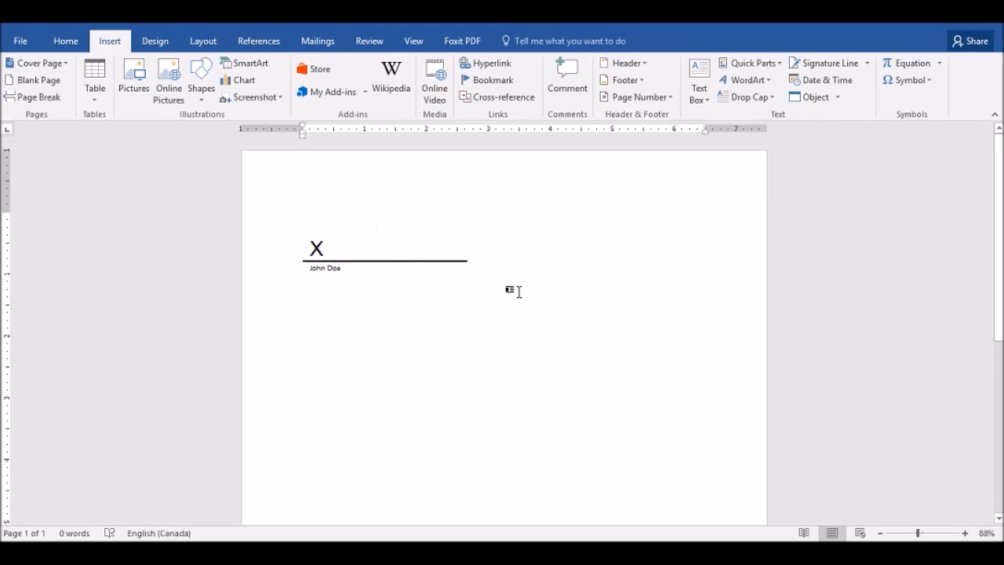
Insert a second Signature Line object with suggested signer Date beside the first
{"action": "left_click", "coordinate": [480, 290]}
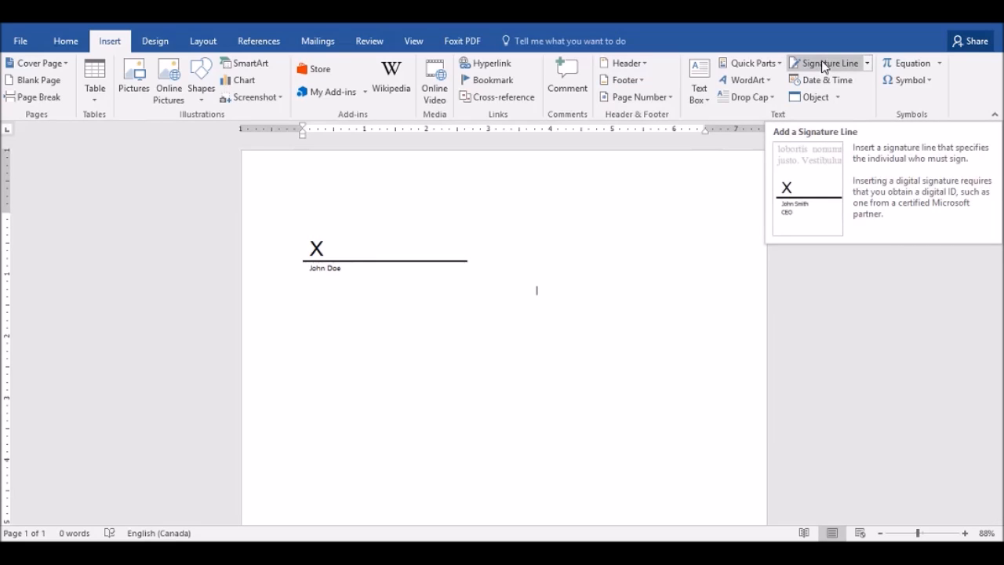
{"action": "left_click", "coordinate": [825, 62]}
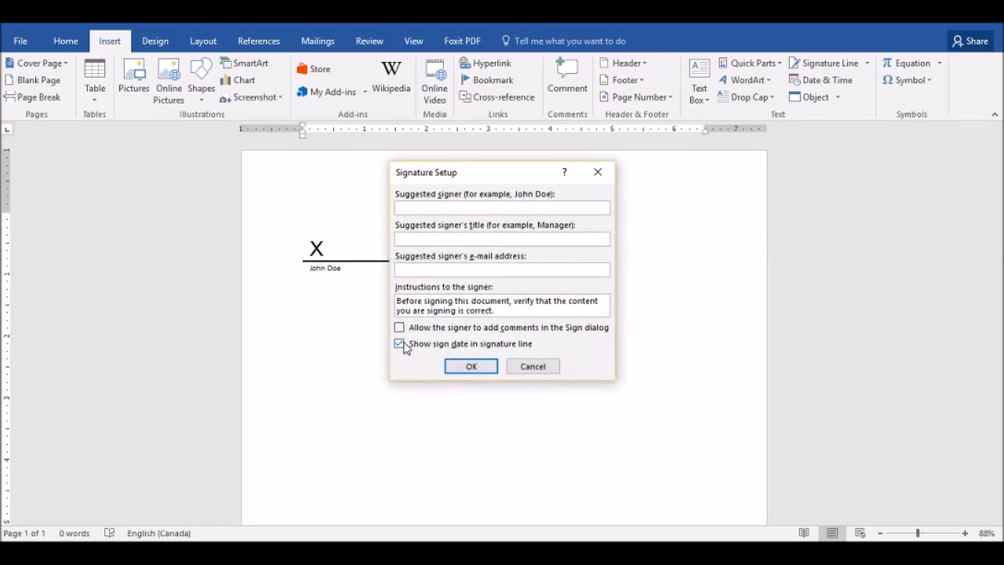
{"action": "type", "text": "Date"}
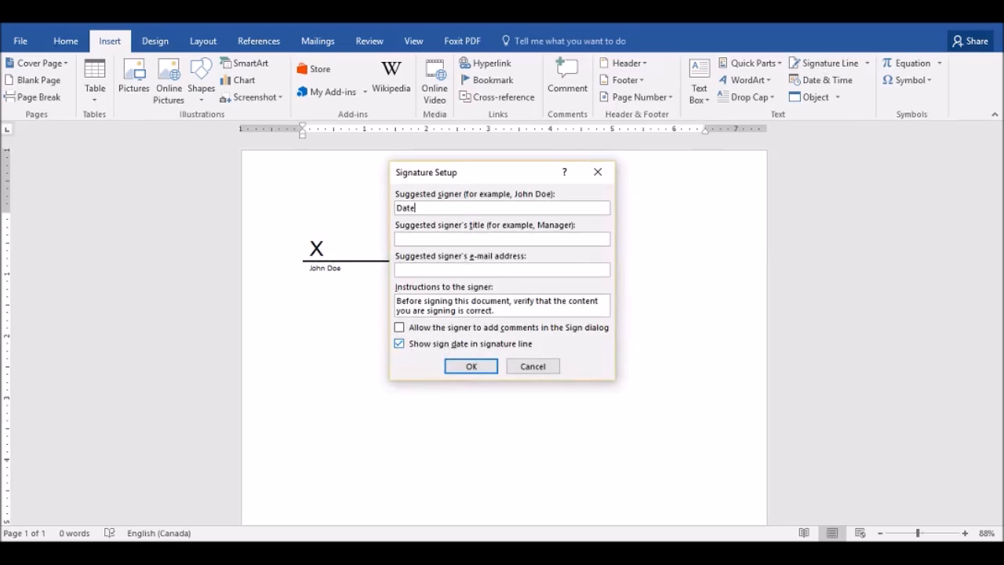
{"action": "left_click", "coordinate": [470, 366]}
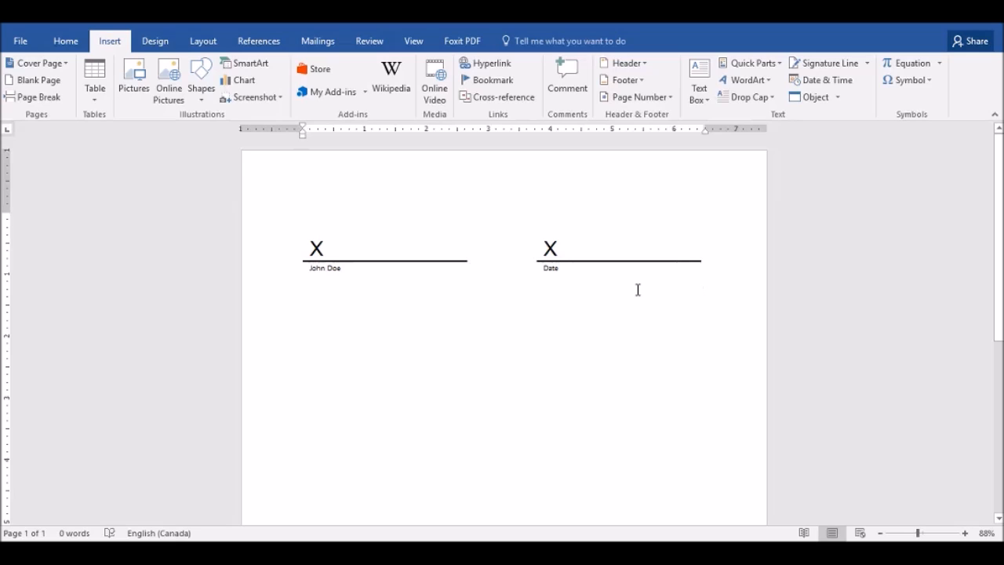
{"action": "mouse_move", "coordinate": [740, 292]}
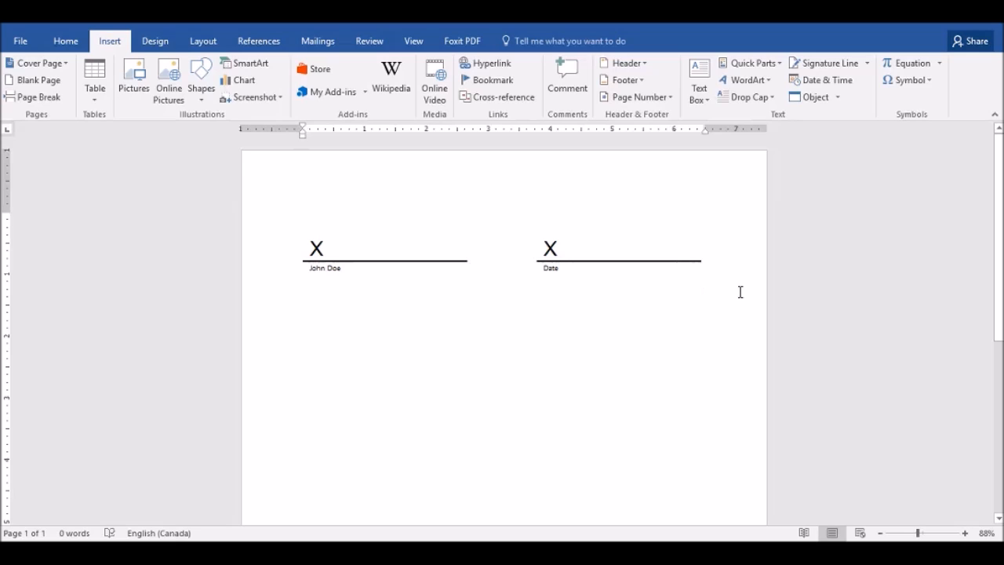
Insert a 2x2 table below the lines and fill its bottom row with Signature and Date
{"action": "left_click", "coordinate": [303, 347]}
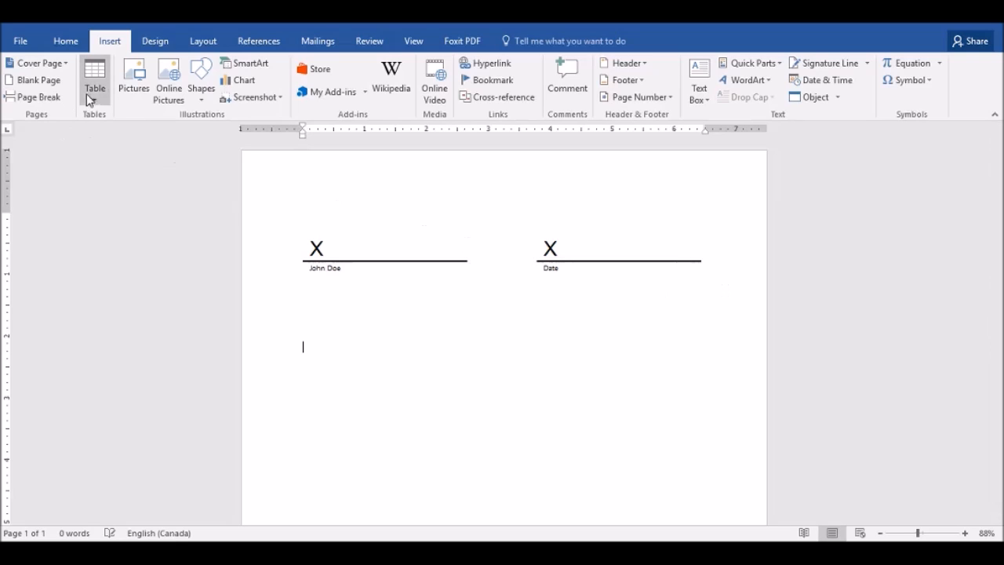
{"action": "left_click", "coordinate": [94, 78]}
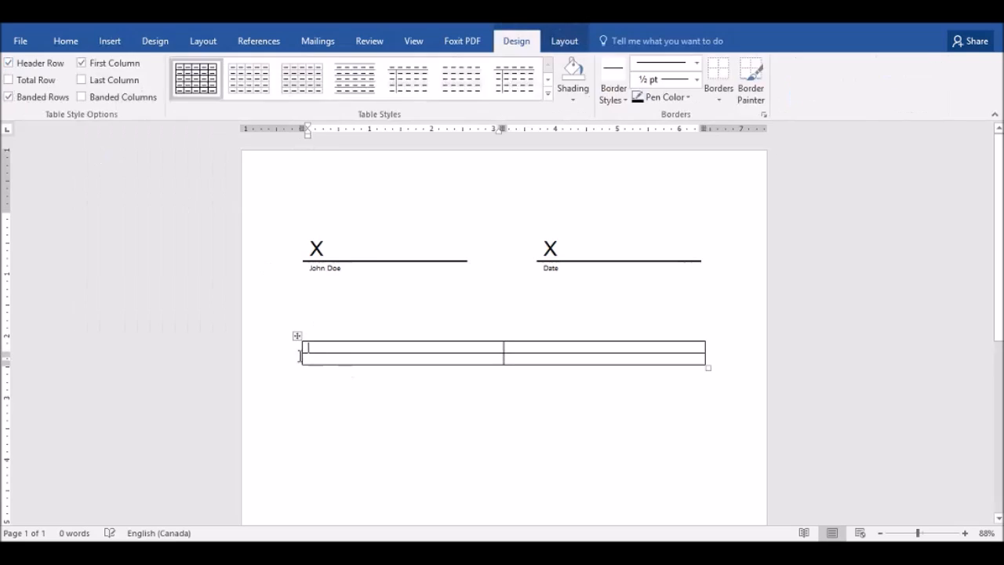
{"action": "left_click", "coordinate": [66, 41]}
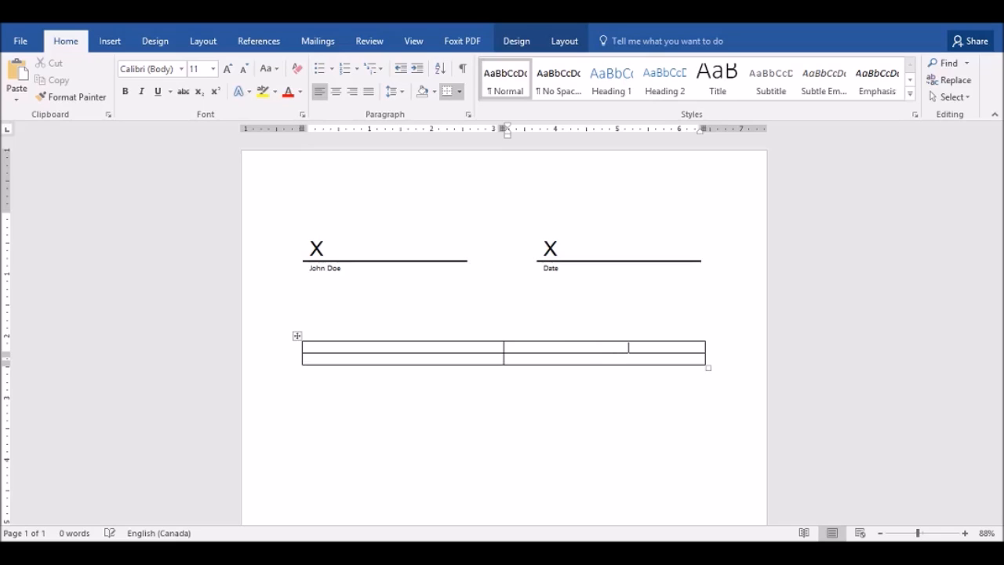
{"action": "left_click", "coordinate": [332, 358]}
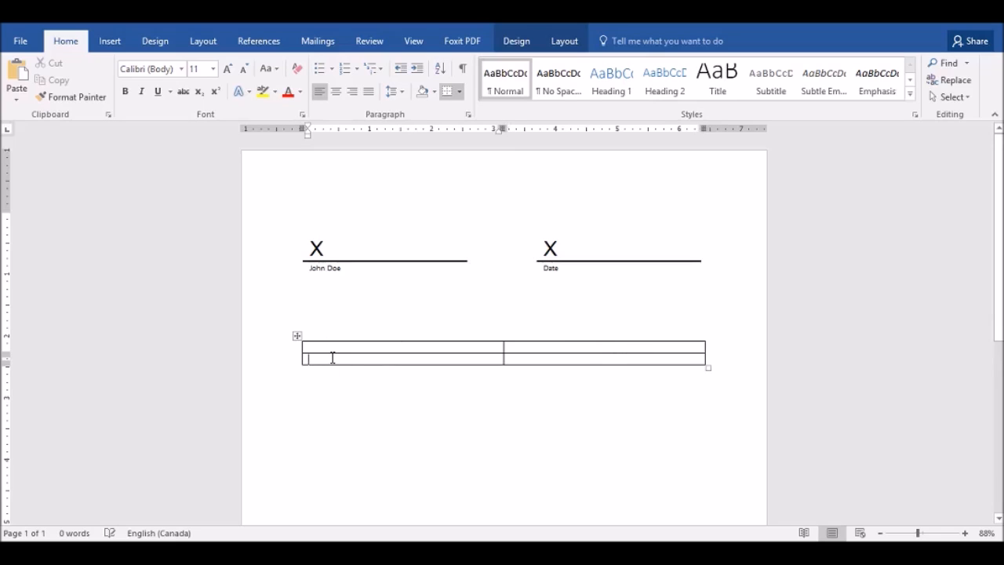
{"action": "type", "text": "Sign"}
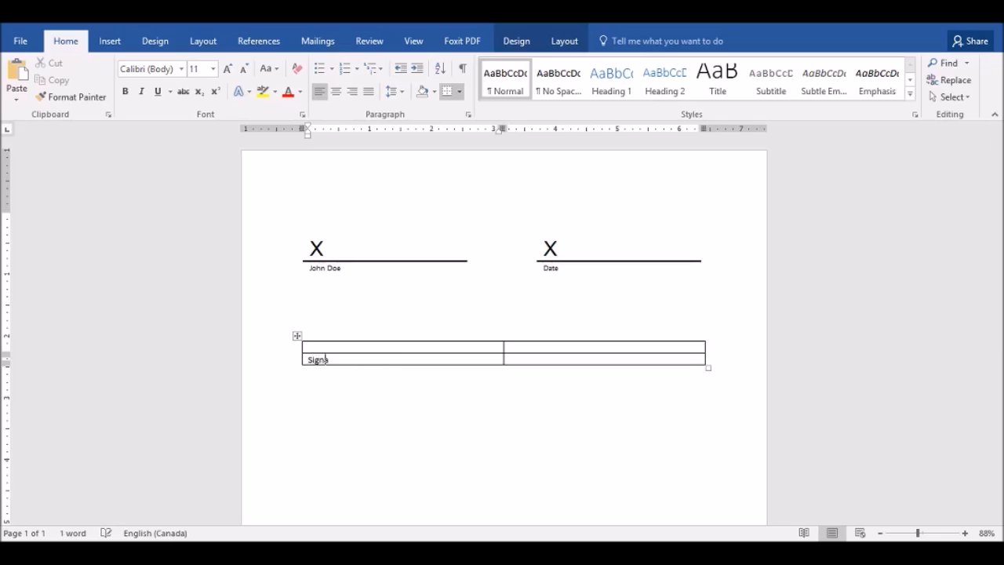
{"action": "type", "text": "ature"}
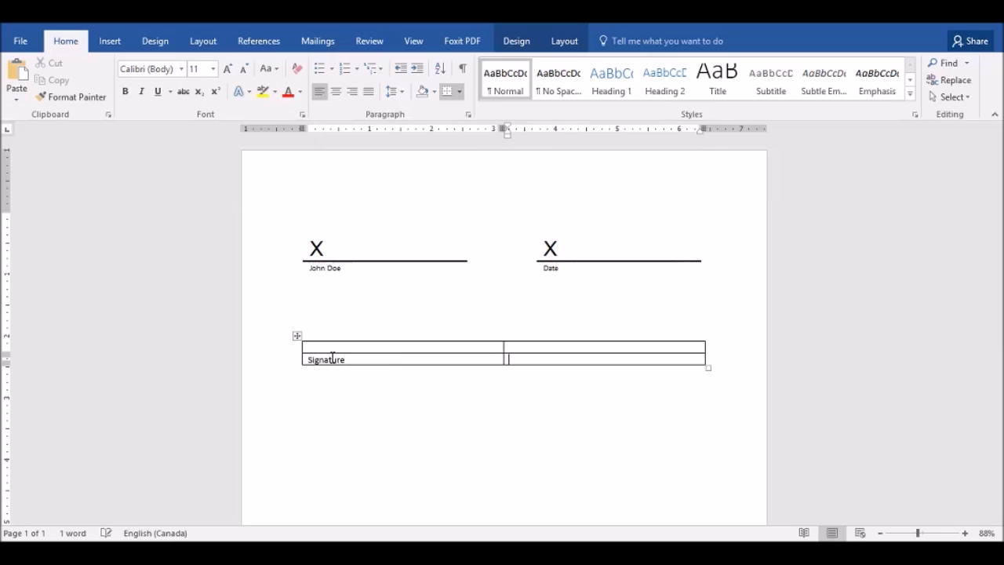
{"action": "type", "text": "Date"}
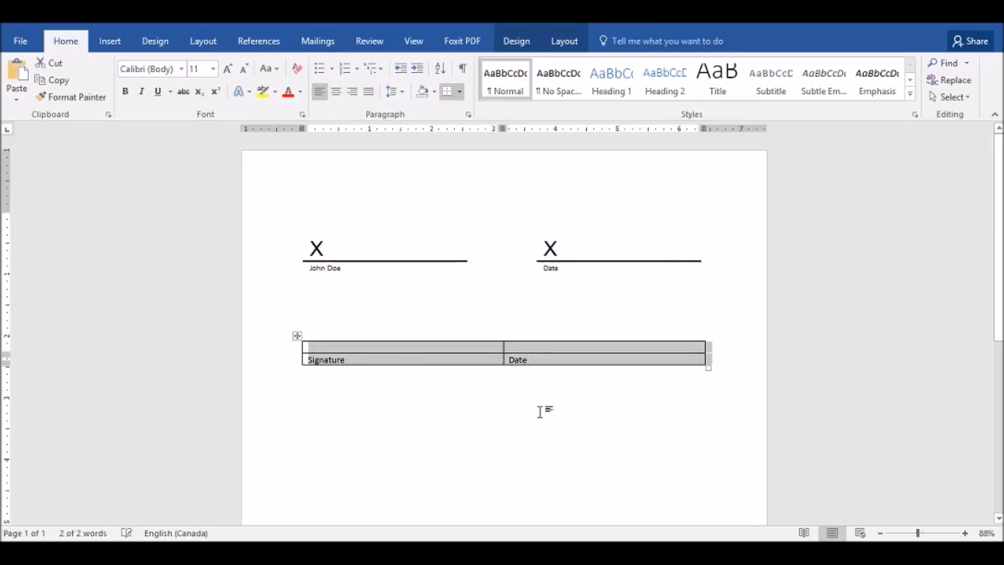
{"action": "mouse_move", "coordinate": [272, 229]}
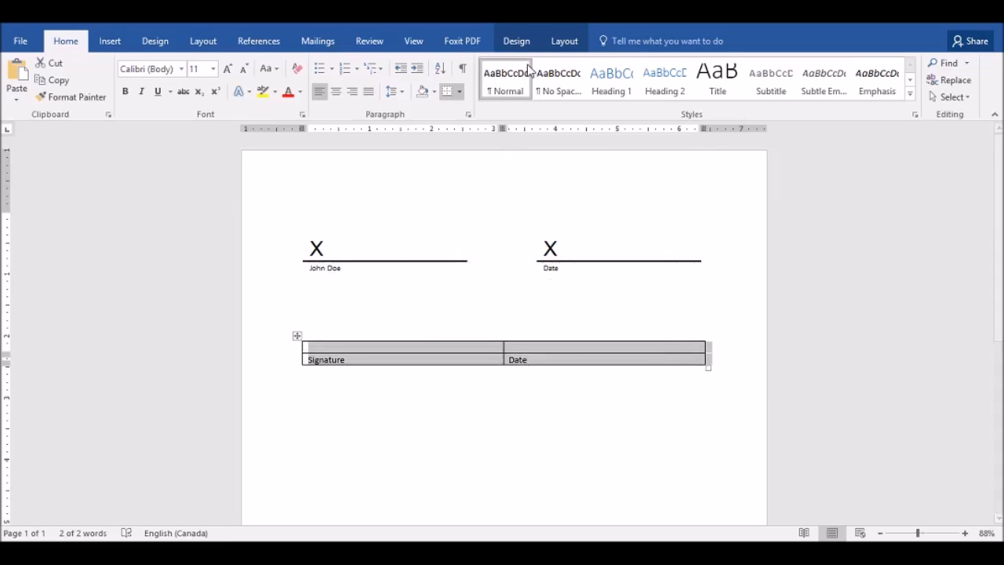
Apply No Border to the table so only the Signature and Date labels show
{"action": "left_click", "coordinate": [516, 41]}
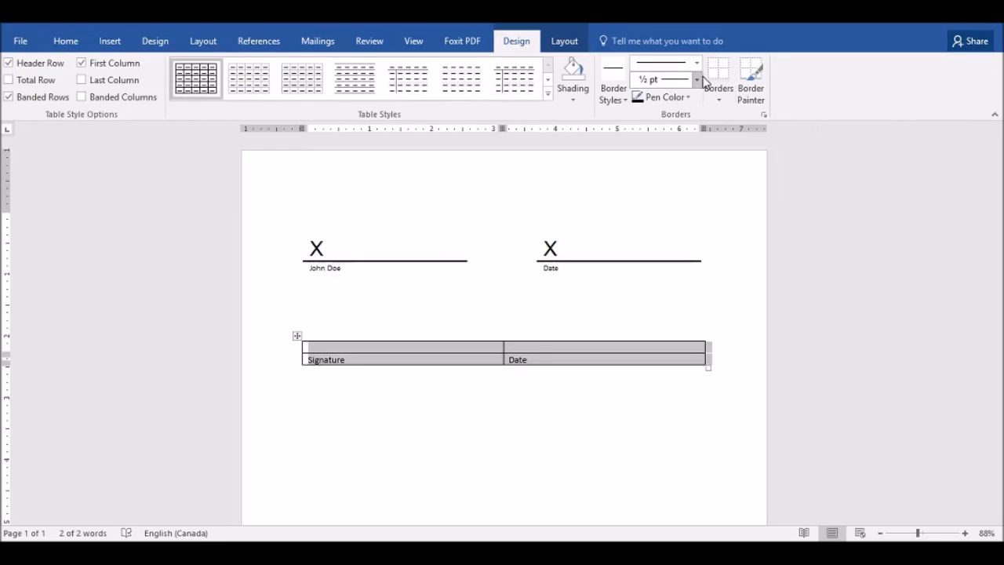
{"action": "left_click", "coordinate": [719, 75]}
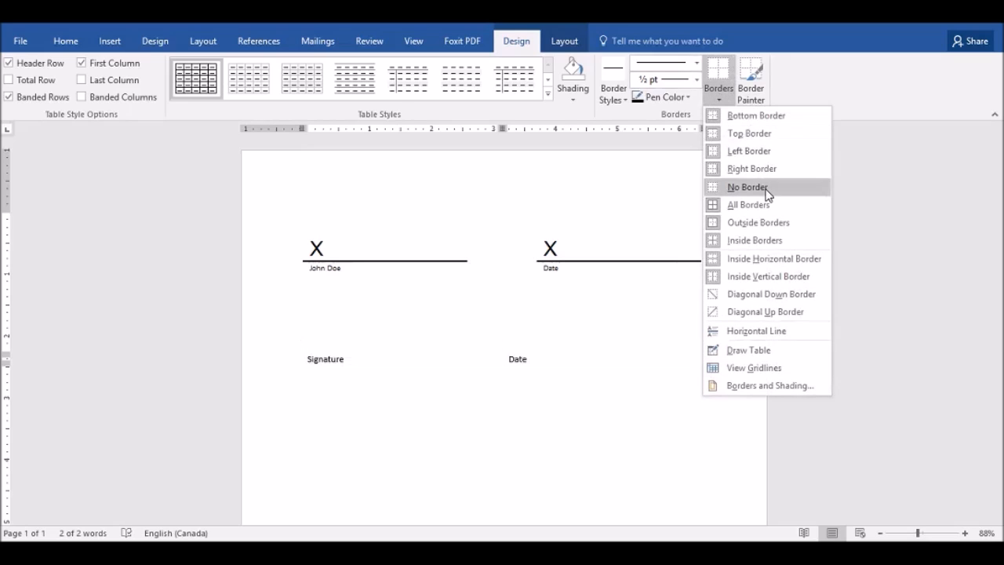
{"action": "left_click", "coordinate": [747, 186]}
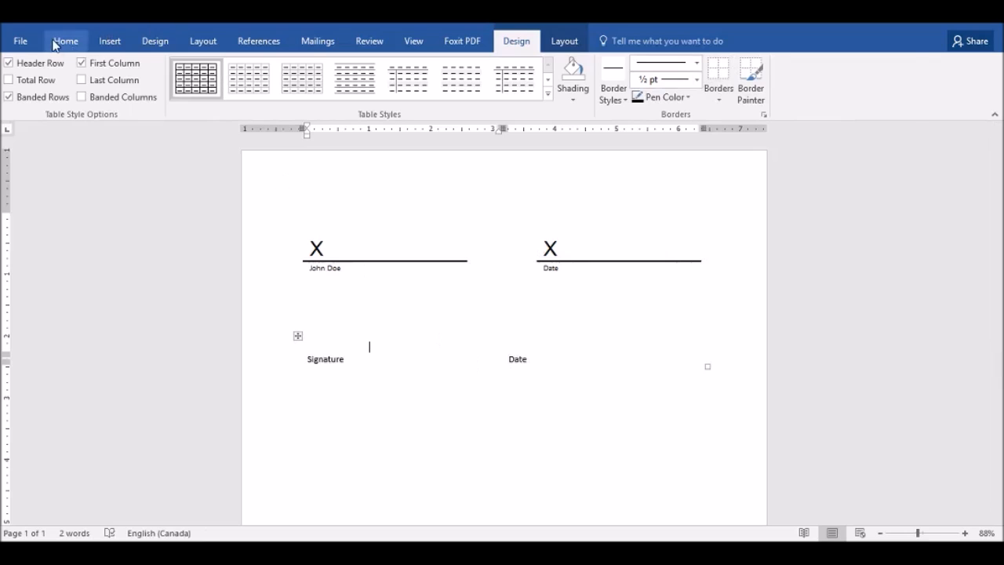
{"action": "left_click", "coordinate": [66, 41]}
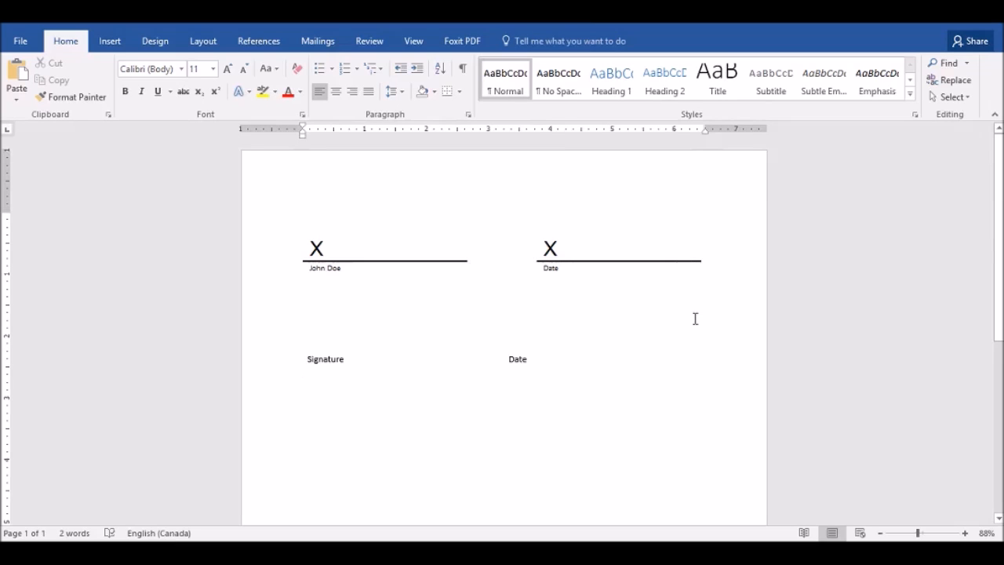
Turn on Show/Hide ¶ from below the table and check the Ruler under View
{"action": "left_click", "coordinate": [303, 370]}
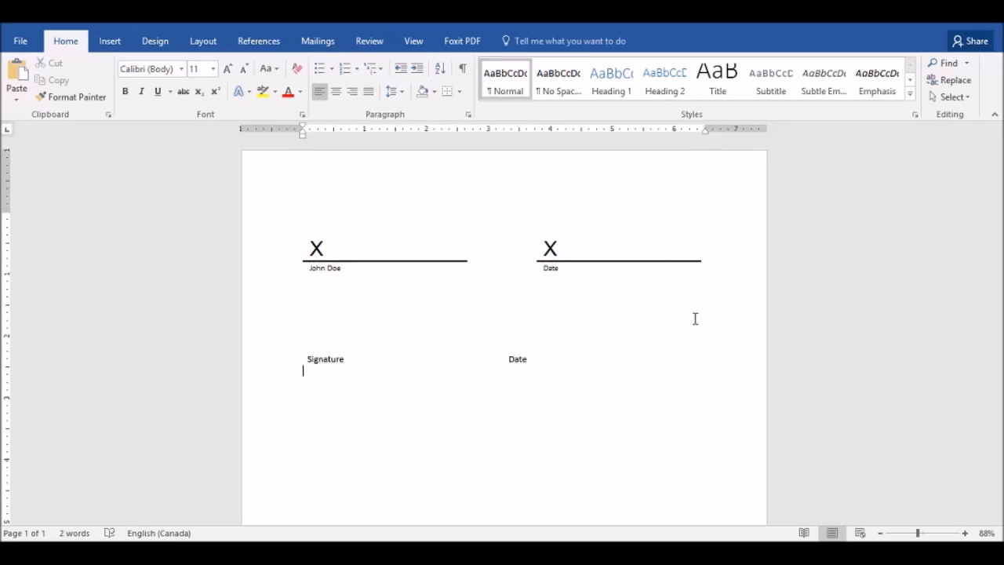
{"action": "mouse_move", "coordinate": [574, 158]}
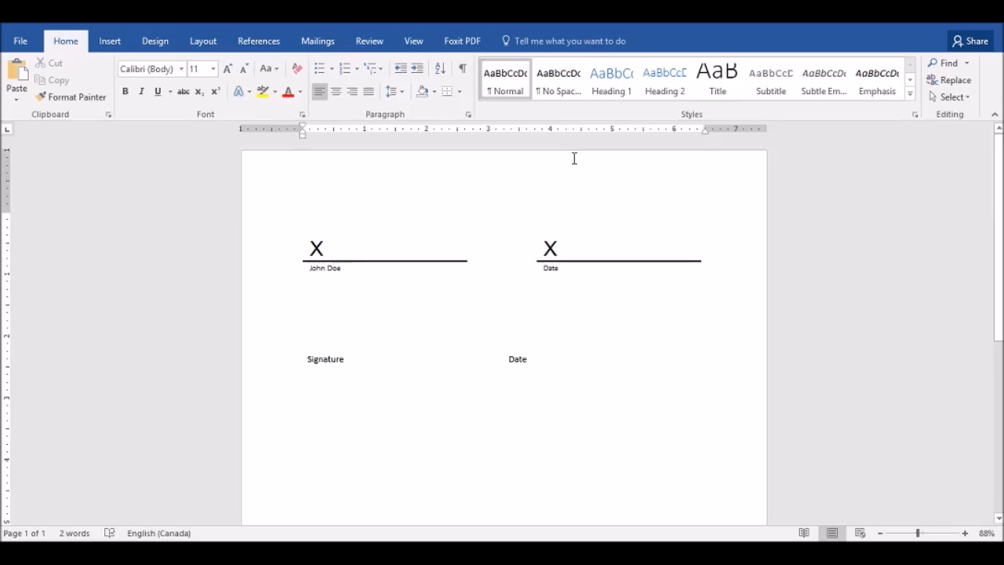
{"action": "left_click", "coordinate": [462, 69]}
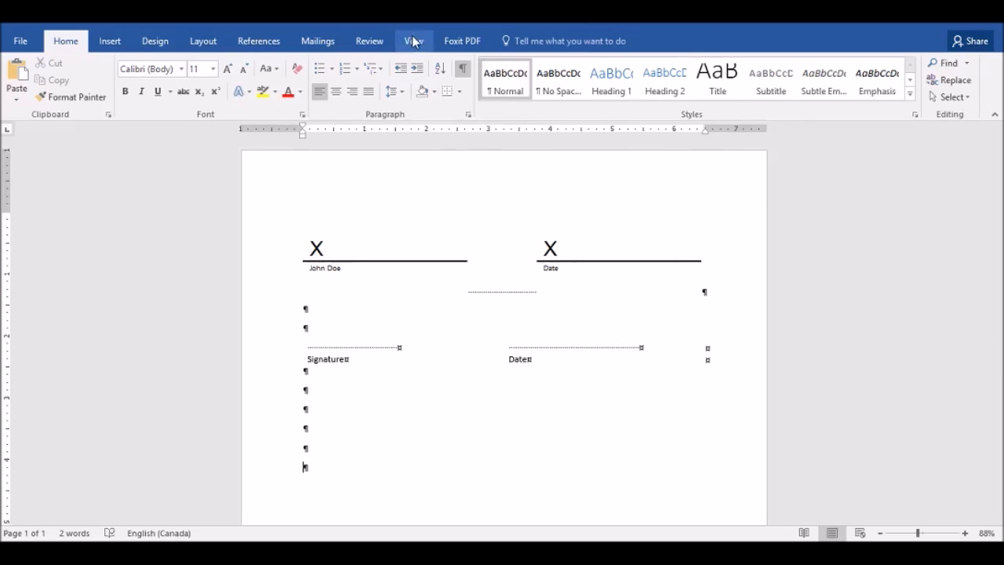
{"action": "left_click", "coordinate": [414, 41]}
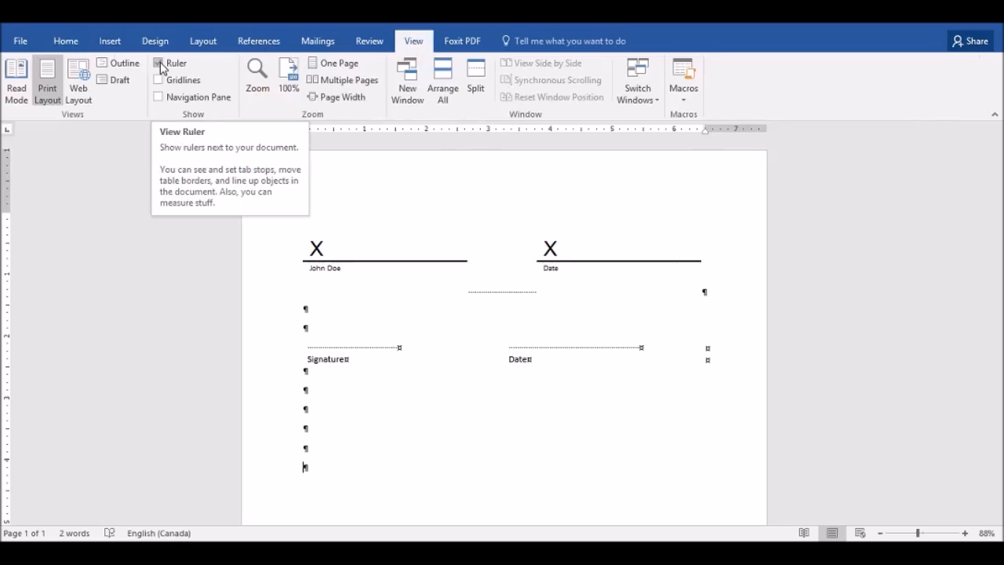
{"action": "left_click", "coordinate": [66, 40]}
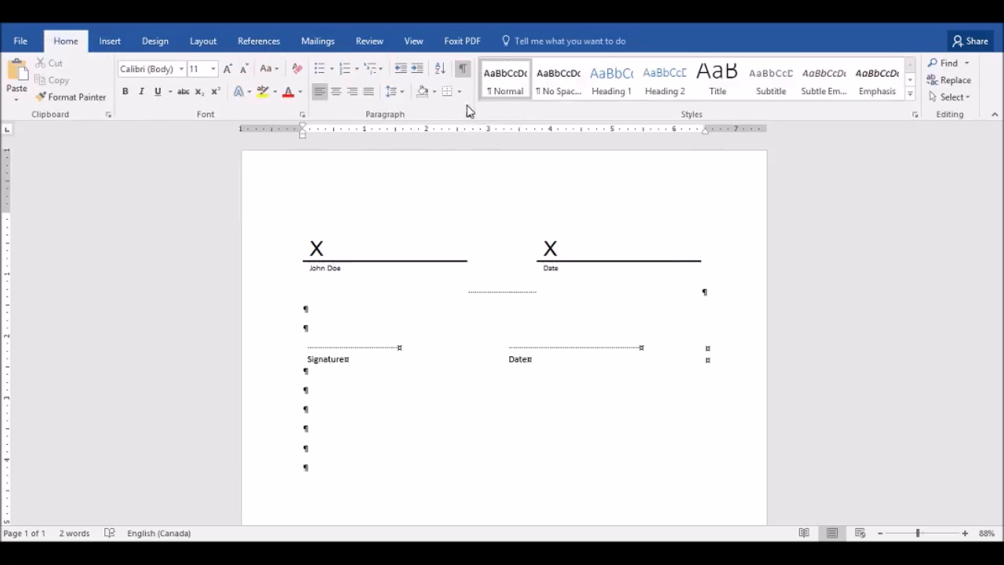
In the Paragraph dialog, set Spacing After to 0 pt with single line spacing
{"action": "left_click", "coordinate": [467, 113]}
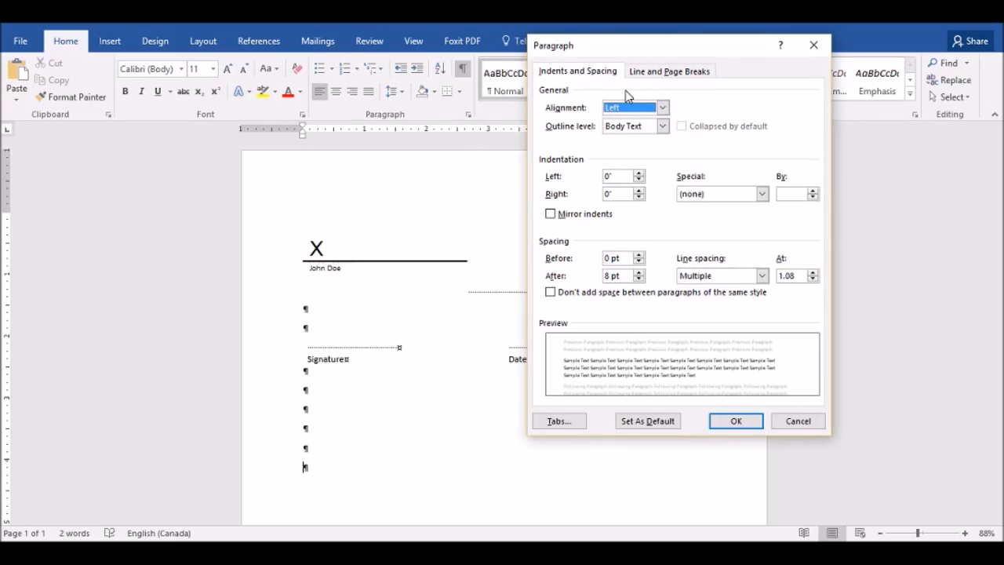
{"action": "mouse_move", "coordinate": [687, 119]}
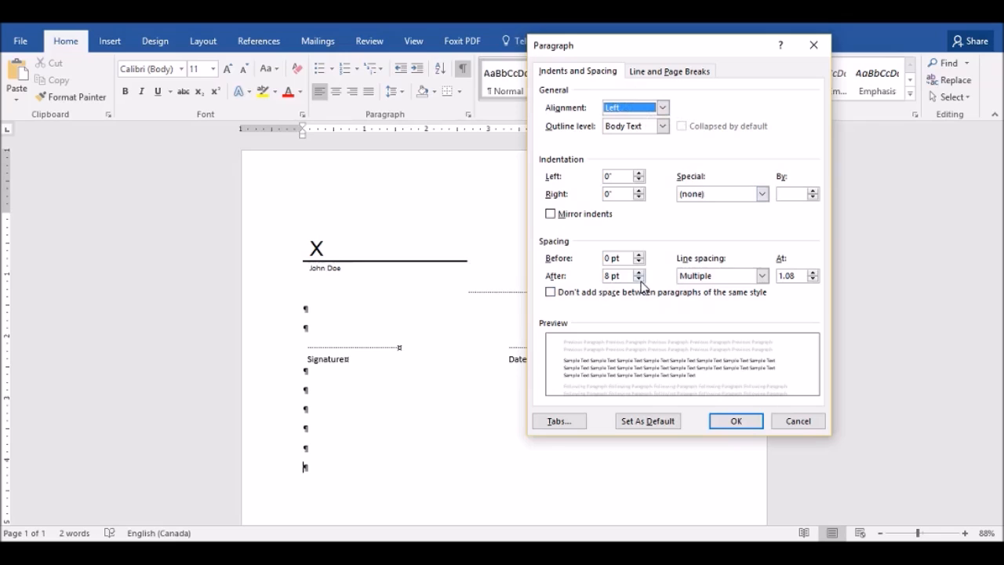
{"action": "left_click", "coordinate": [759, 277]}
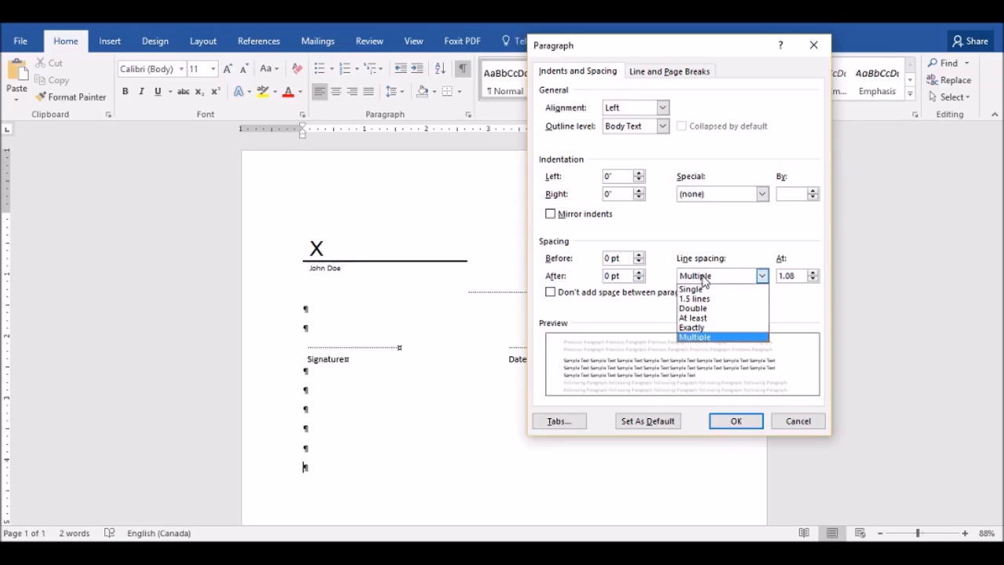
{"action": "left_click", "coordinate": [691, 289]}
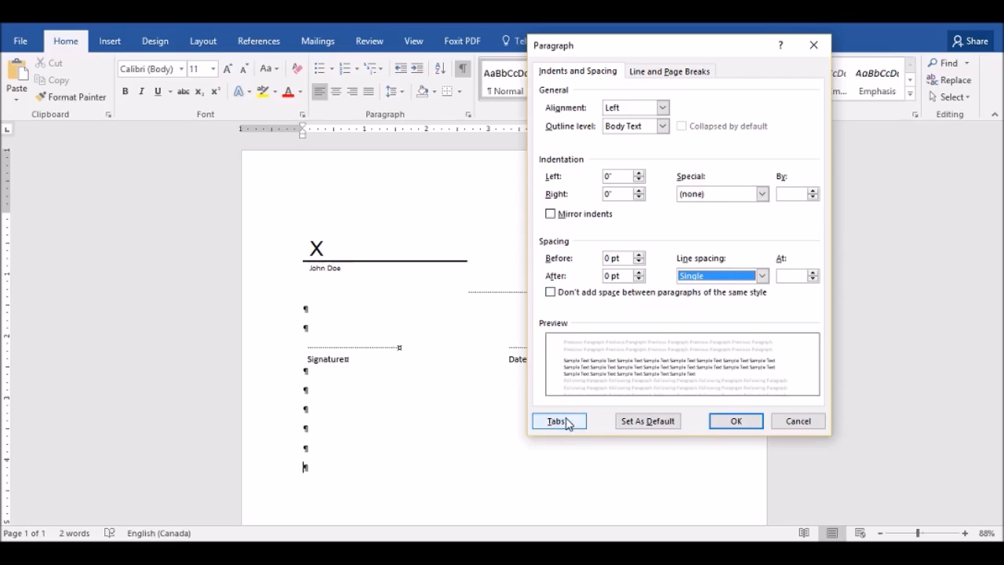
Set a 3.5" tab stop with underline leader and a plain 4" stop
{"action": "left_click", "coordinate": [558, 420]}
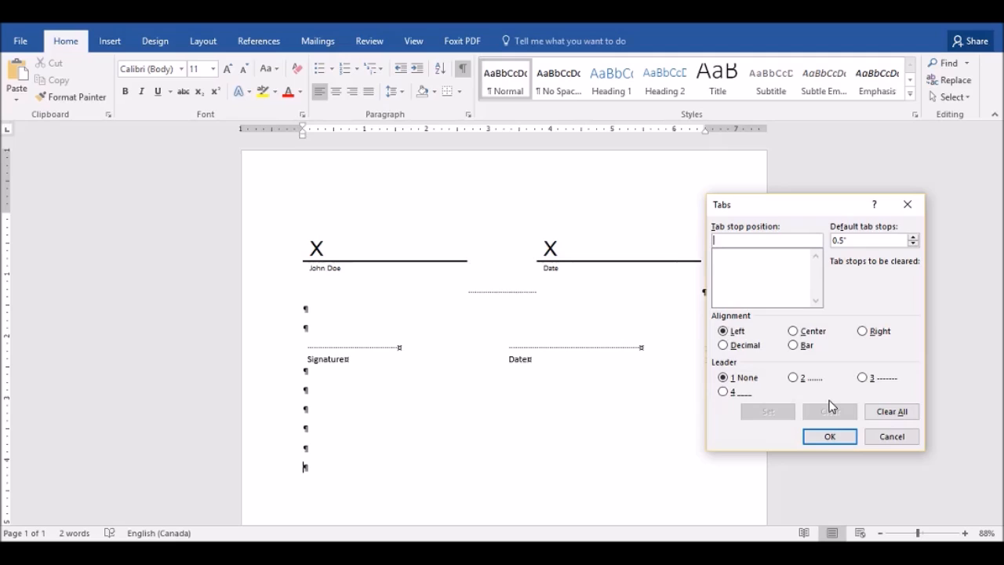
{"action": "mouse_move", "coordinate": [528, 140]}
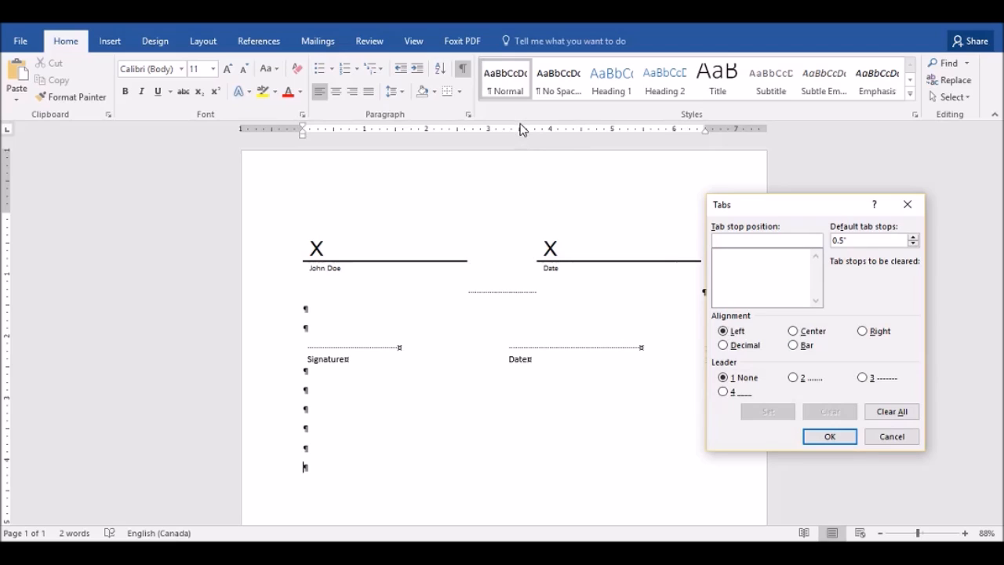
{"action": "type", "text": "3.5"}
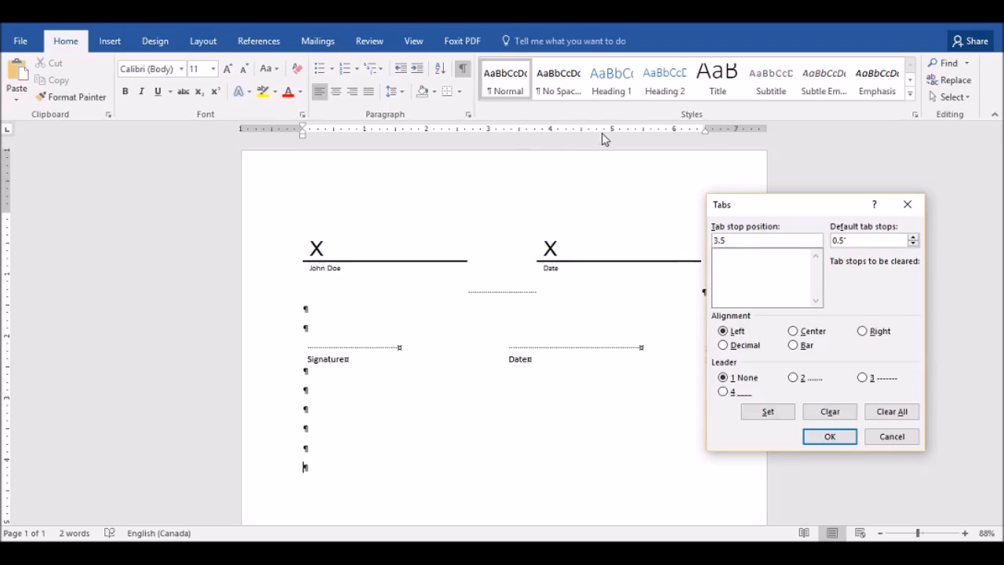
{"action": "left_click", "coordinate": [721, 392]}
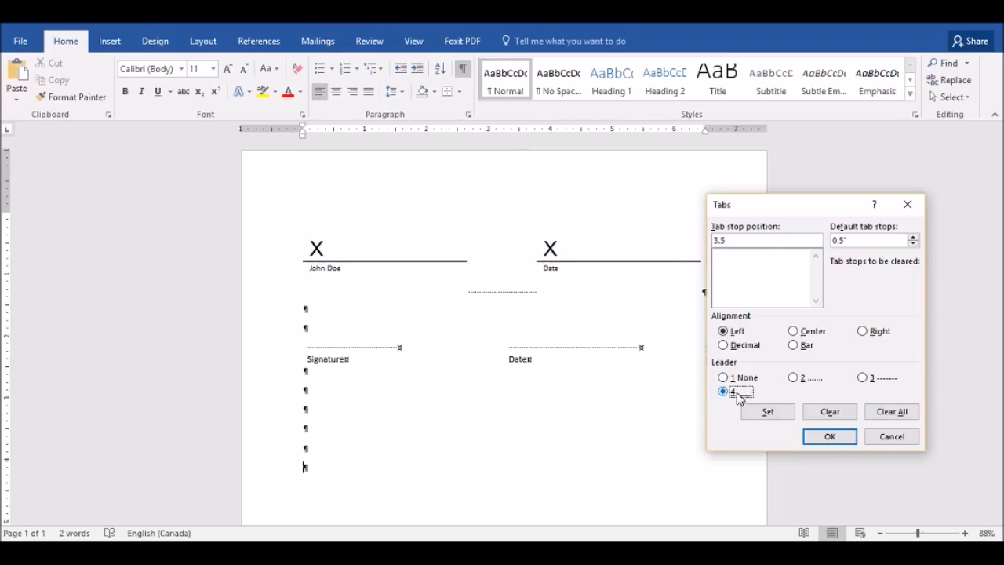
{"action": "mouse_move", "coordinate": [746, 401]}
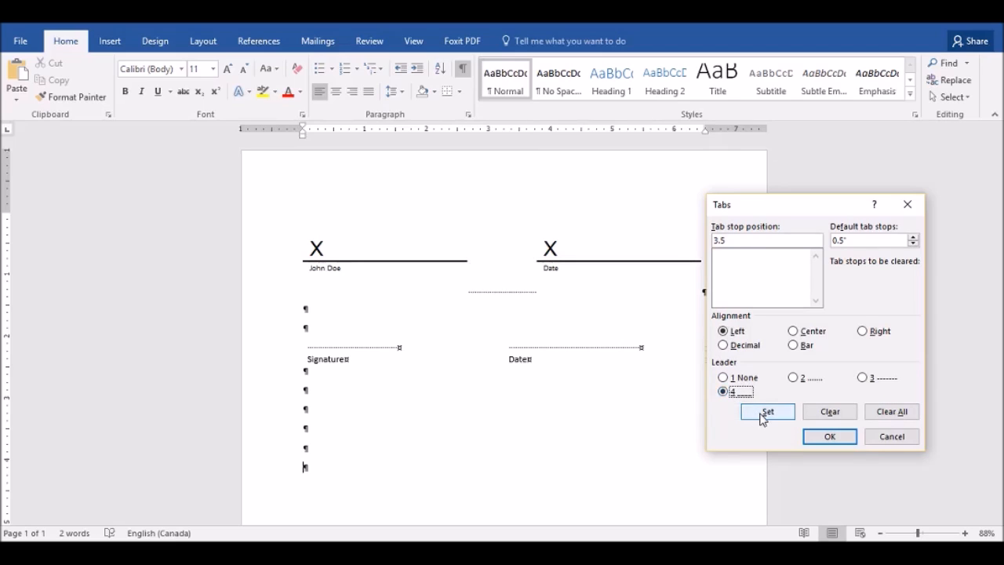
{"action": "left_click", "coordinate": [767, 411]}
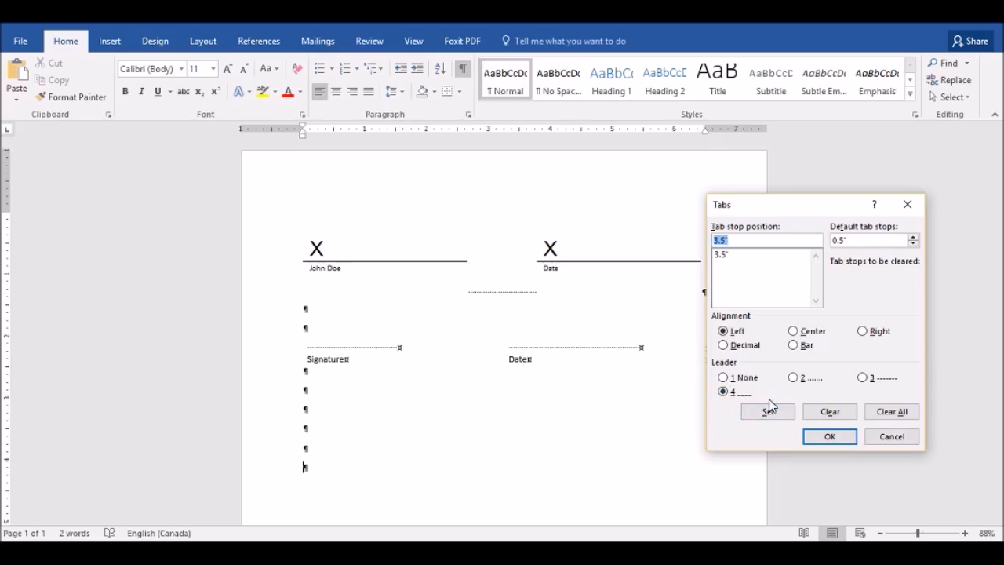
{"action": "left_click", "coordinate": [722, 376]}
{"action": "type", "text": "4"}
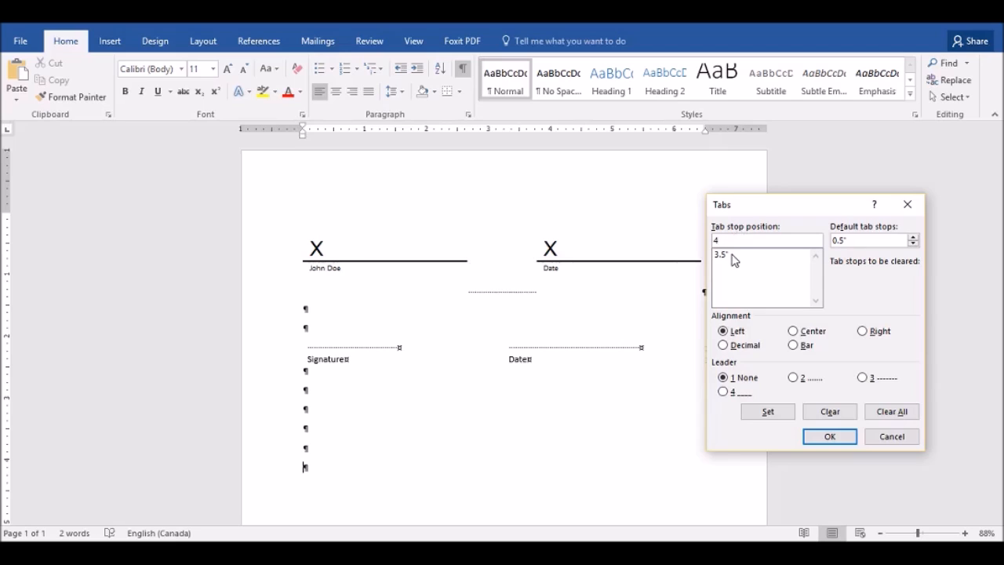
{"action": "mouse_move", "coordinate": [550, 139]}
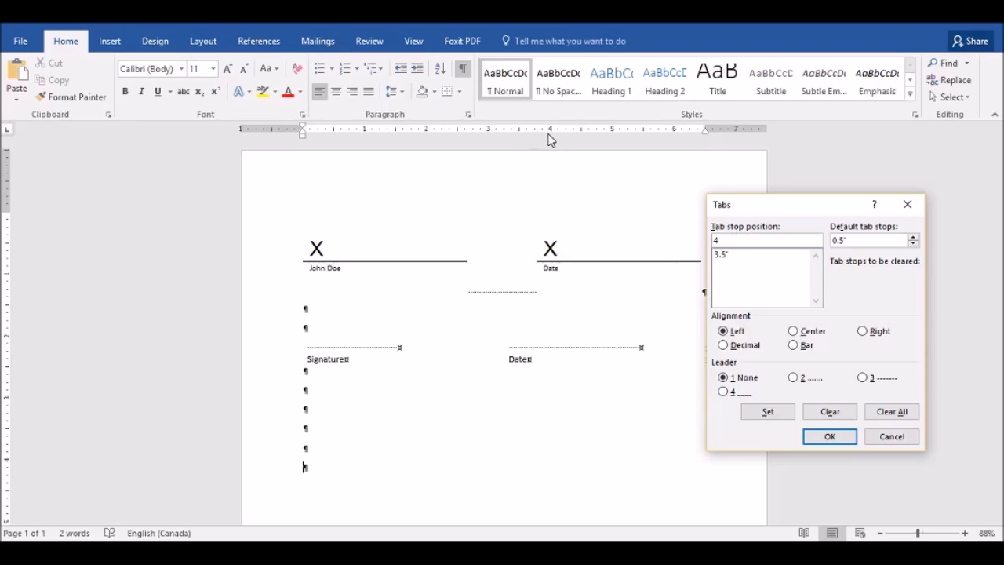
{"action": "mouse_move", "coordinate": [551, 132]}
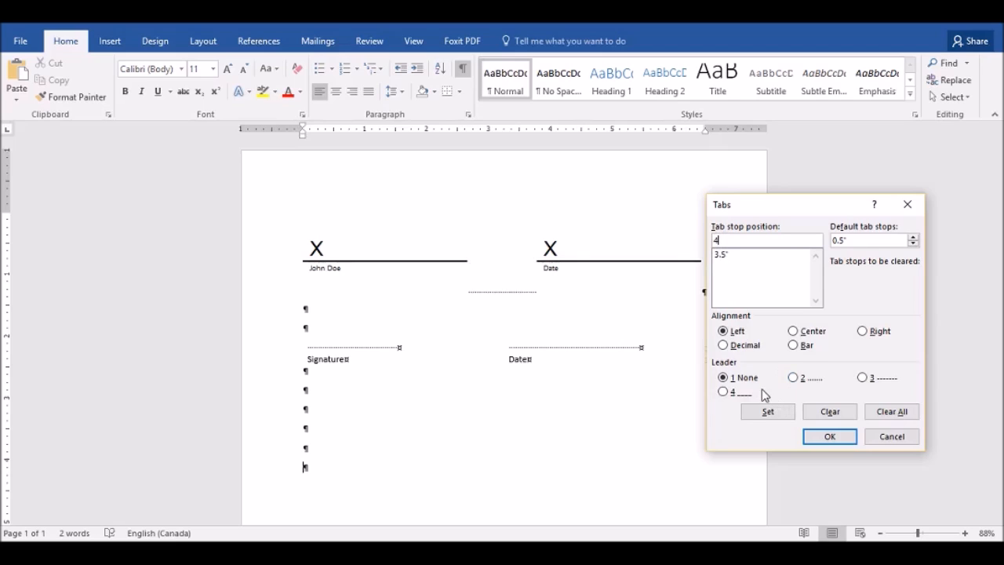
{"action": "left_click", "coordinate": [768, 411]}
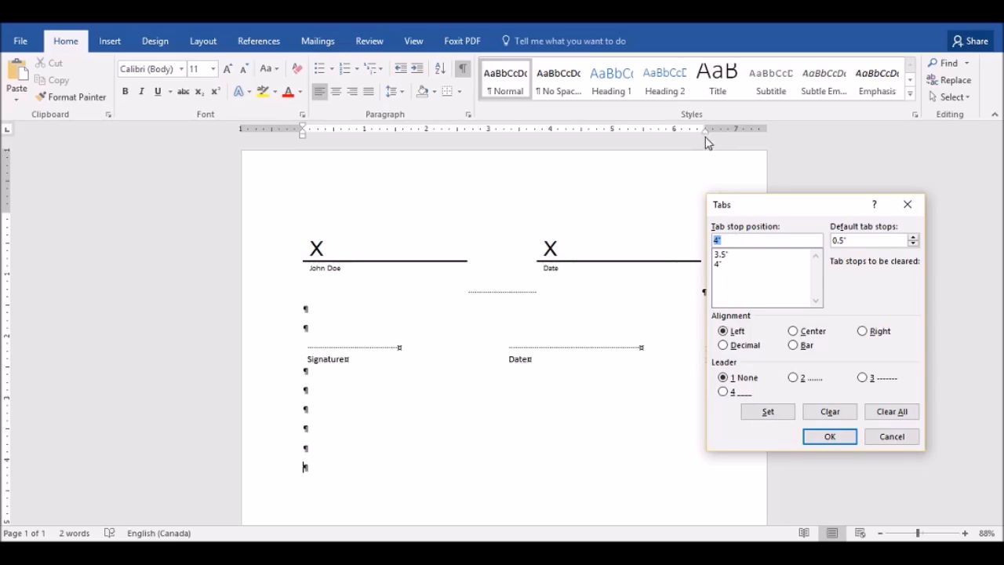
Add a 6.5" tab stop with underline leader and apply, producing two blank lines
{"action": "type", "text": "6\""}
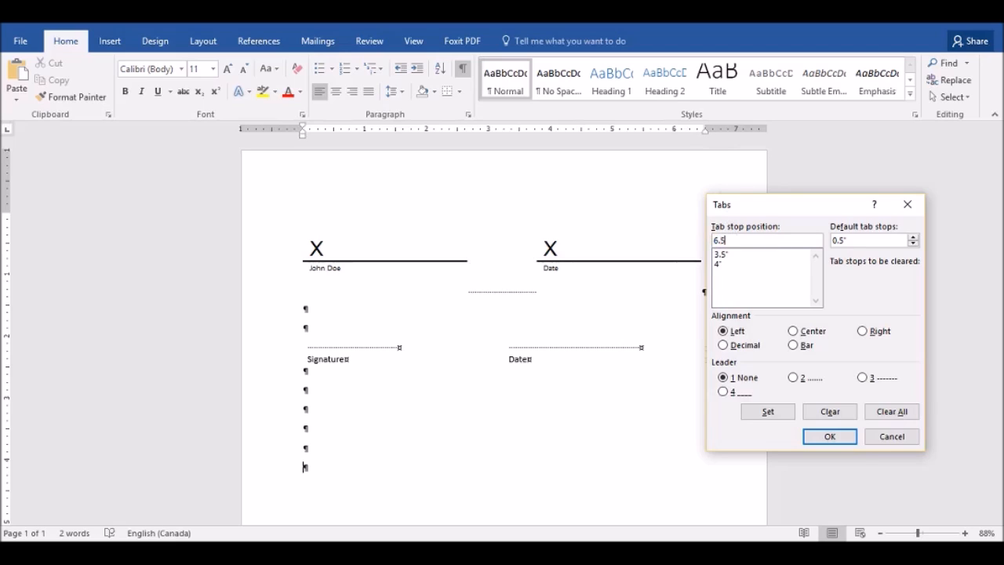
{"action": "left_click", "coordinate": [722, 392]}
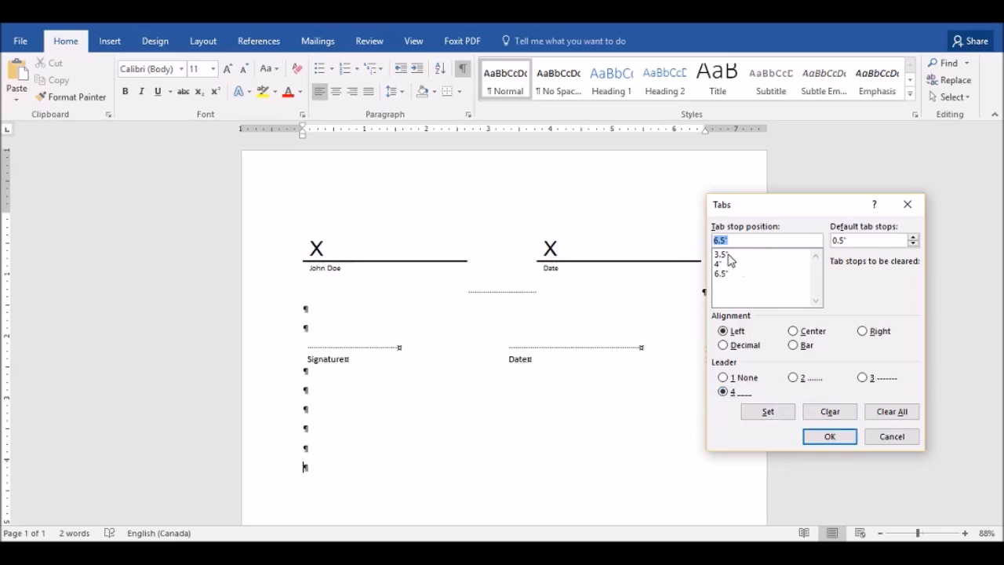
{"action": "left_click", "coordinate": [722, 254]}
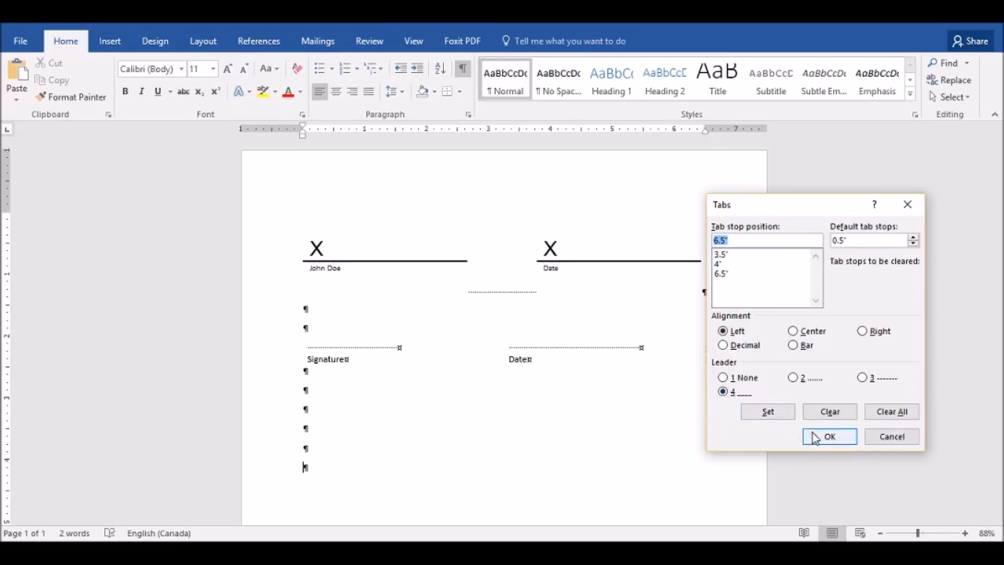
{"action": "left_click", "coordinate": [829, 436]}
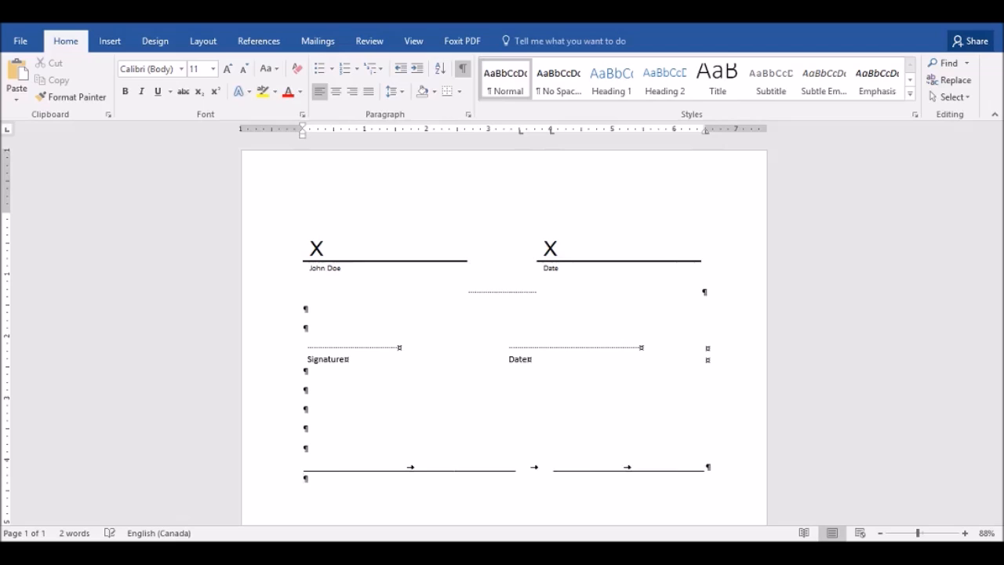
Type the label Signature on the line beneath the left underline
{"action": "type", "text": "Signature"}
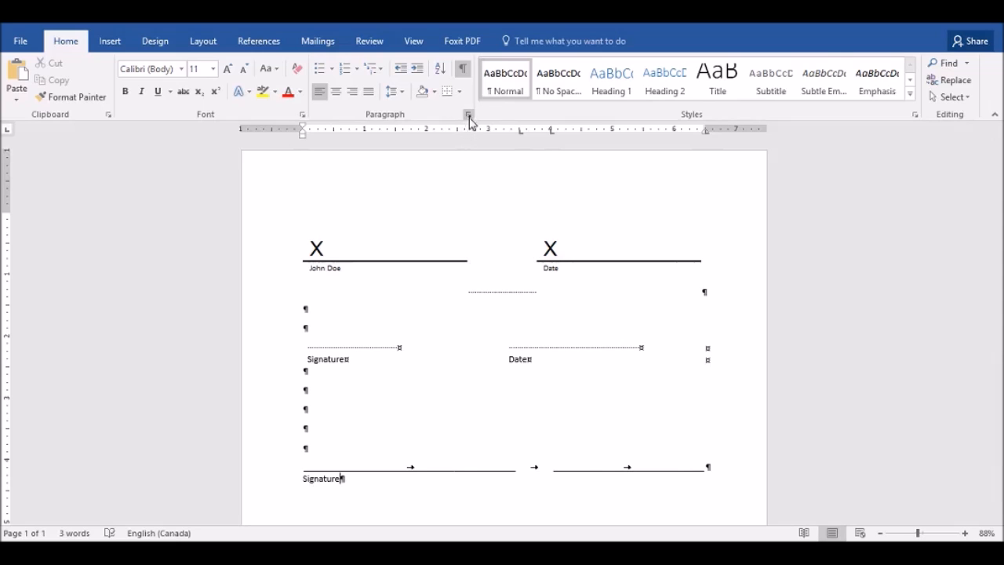
Clear the label line's tab stops and set a single 4.04" stop
{"action": "left_click", "coordinate": [468, 114]}
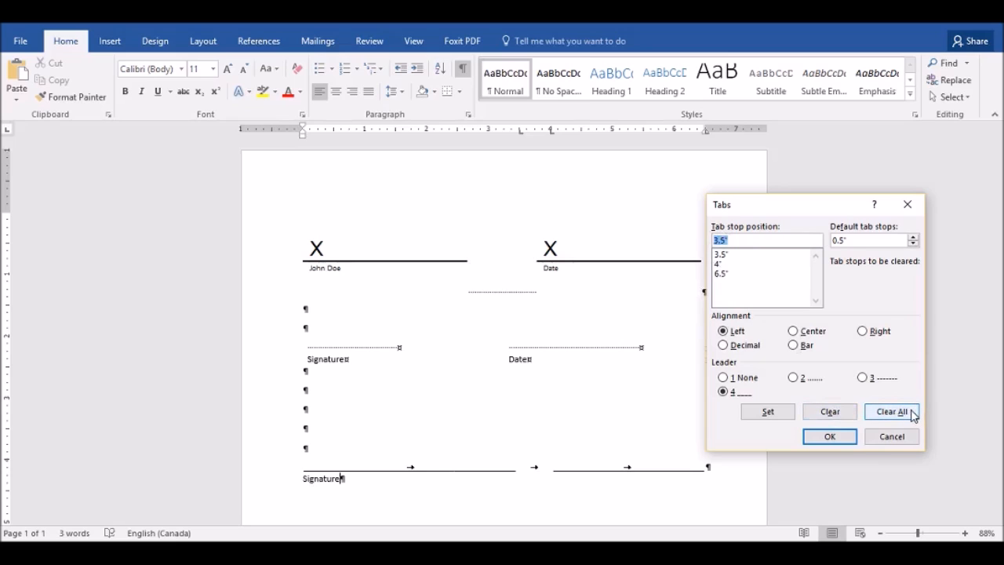
{"action": "left_click", "coordinate": [891, 411]}
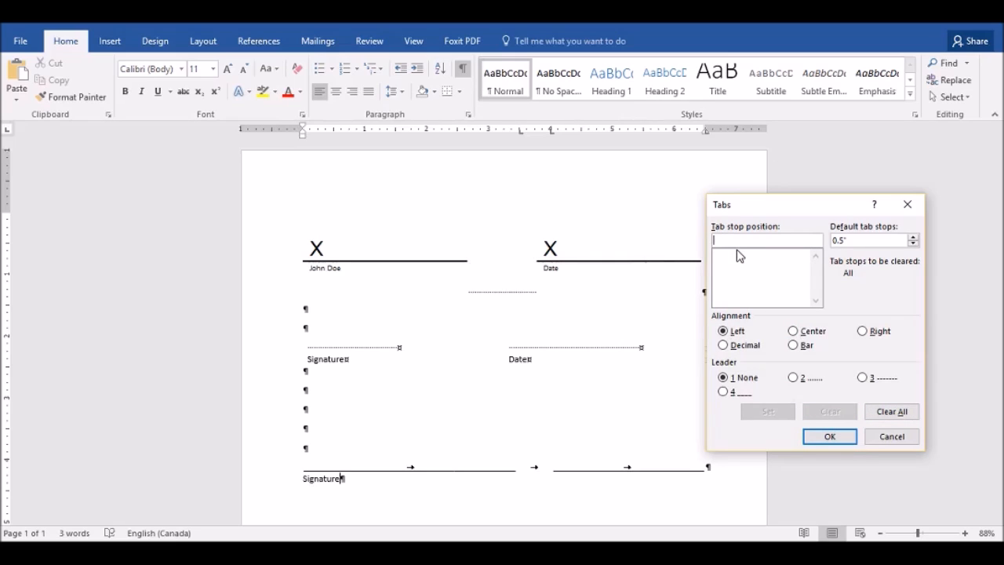
{"action": "type", "text": "4"}
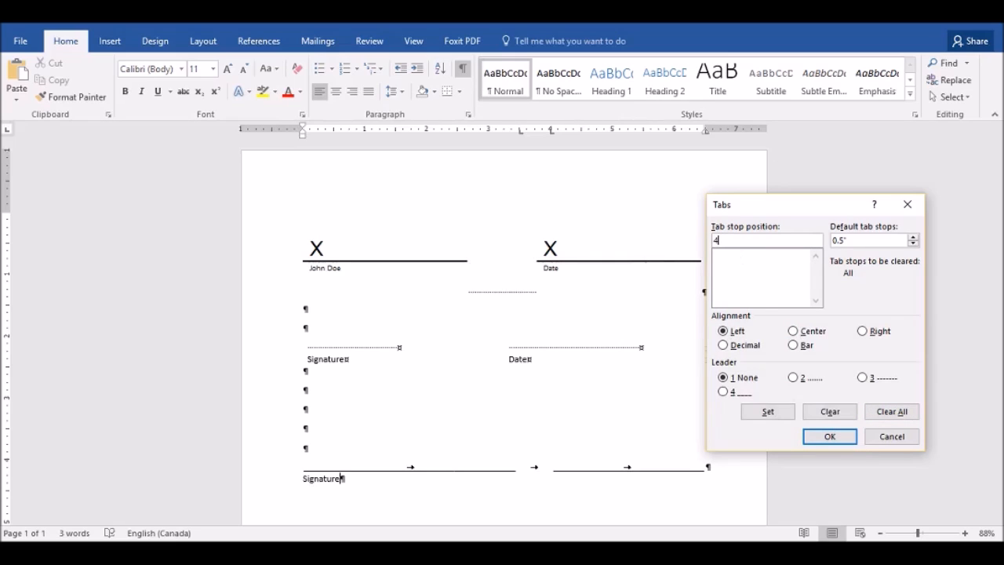
{"action": "type", "text": ".04\""}
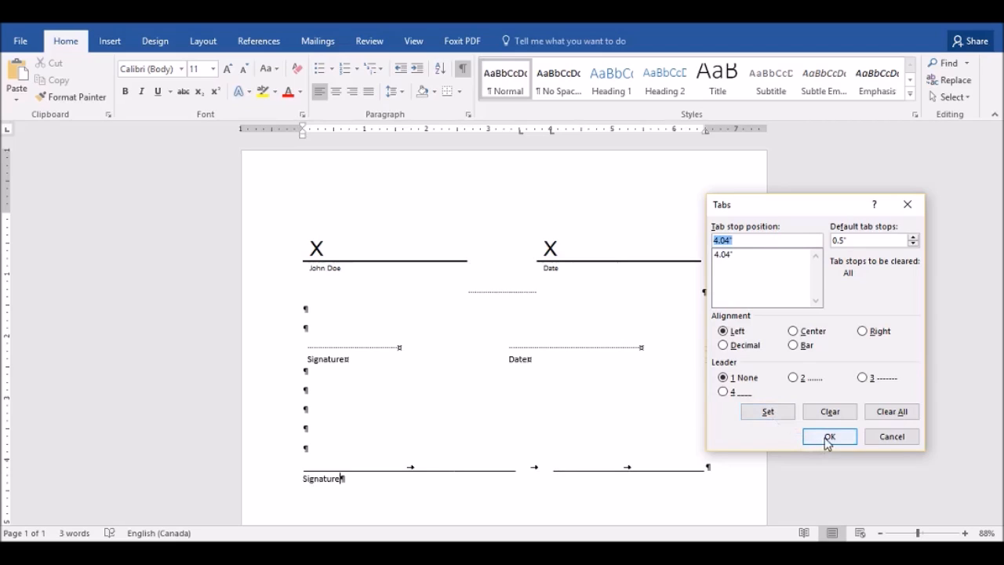
{"action": "left_click", "coordinate": [828, 437]}
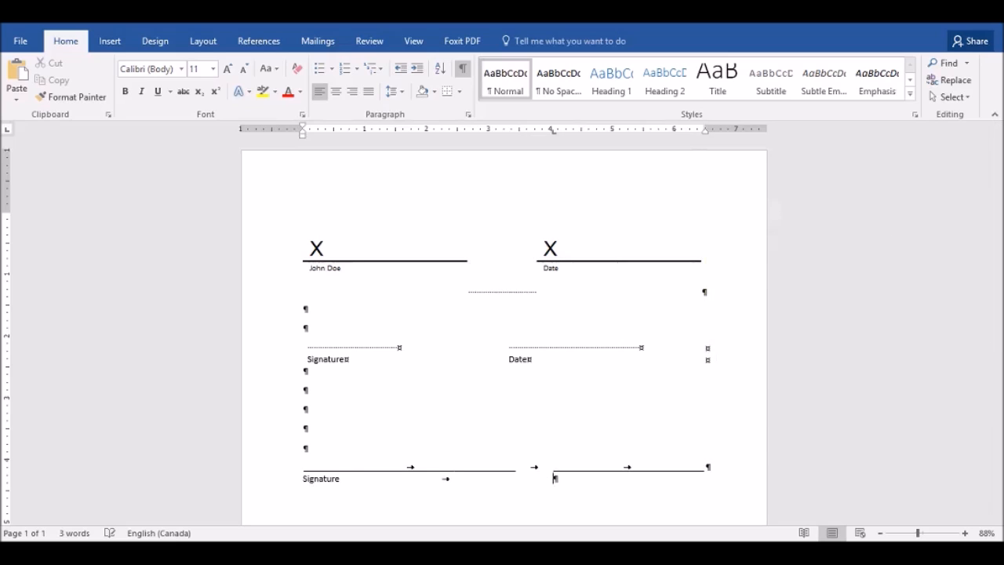
Type the label Date beneath the right underline, opposite Signature
{"action": "type", "text": "Date"}
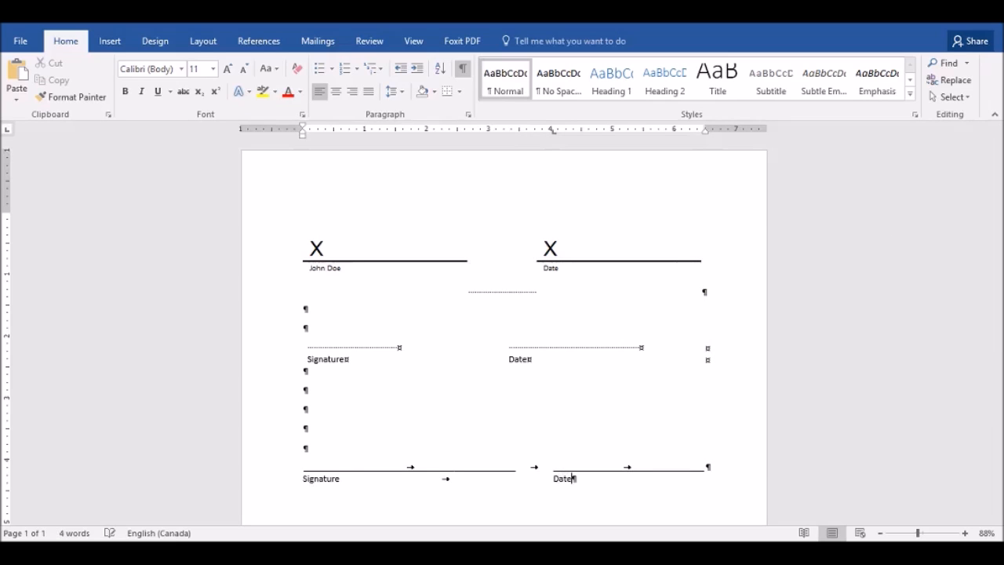
{"action": "mouse_move", "coordinate": [718, 250]}
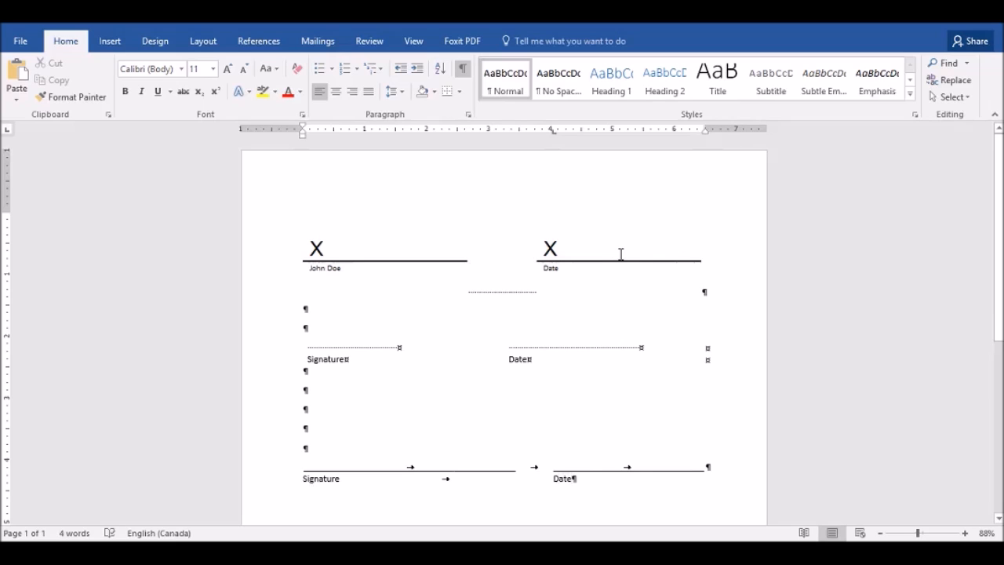
{"action": "scroll", "scroll_direction": "down", "scroll_amount": 3}
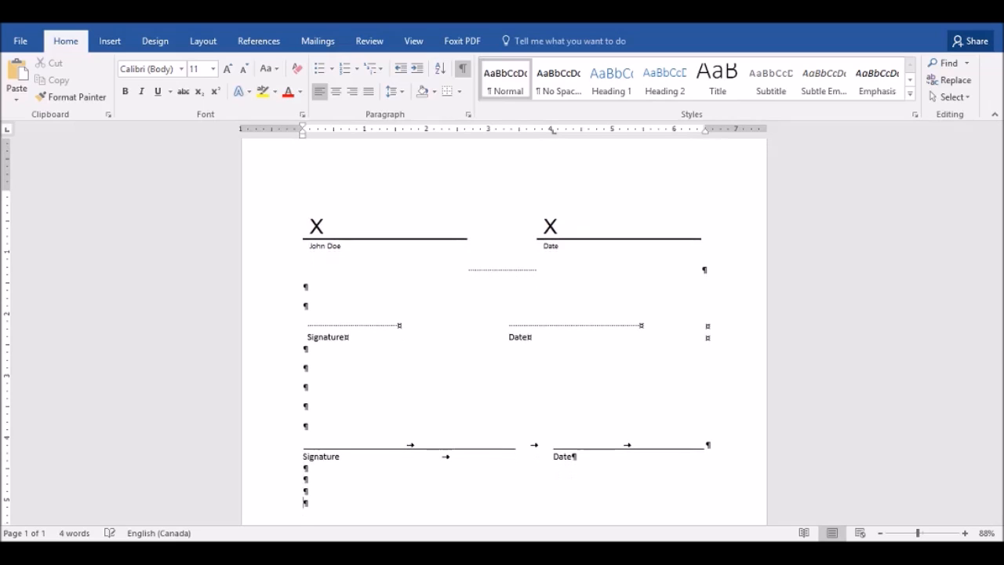
Hide formatting marks so the three signature and date line styles display cleanly
{"action": "left_click", "coordinate": [465, 71]}
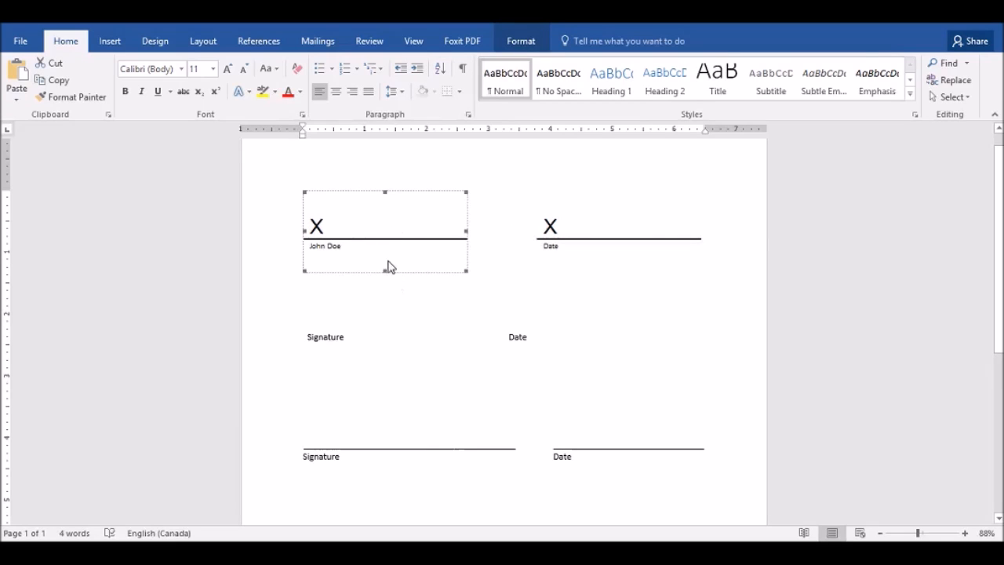
{"action": "mouse_move", "coordinate": [355, 273]}
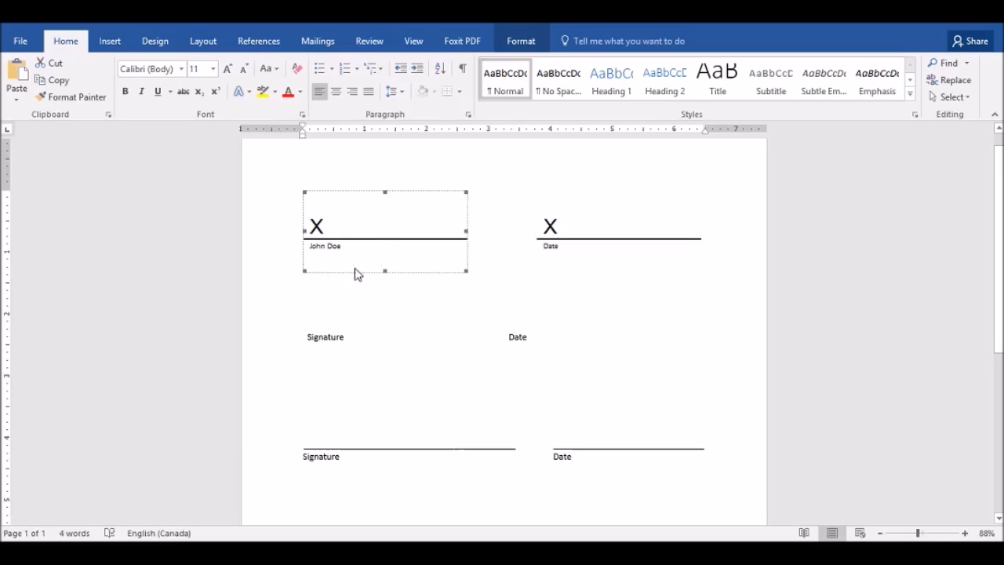
{"action": "mouse_move", "coordinate": [341, 264]}
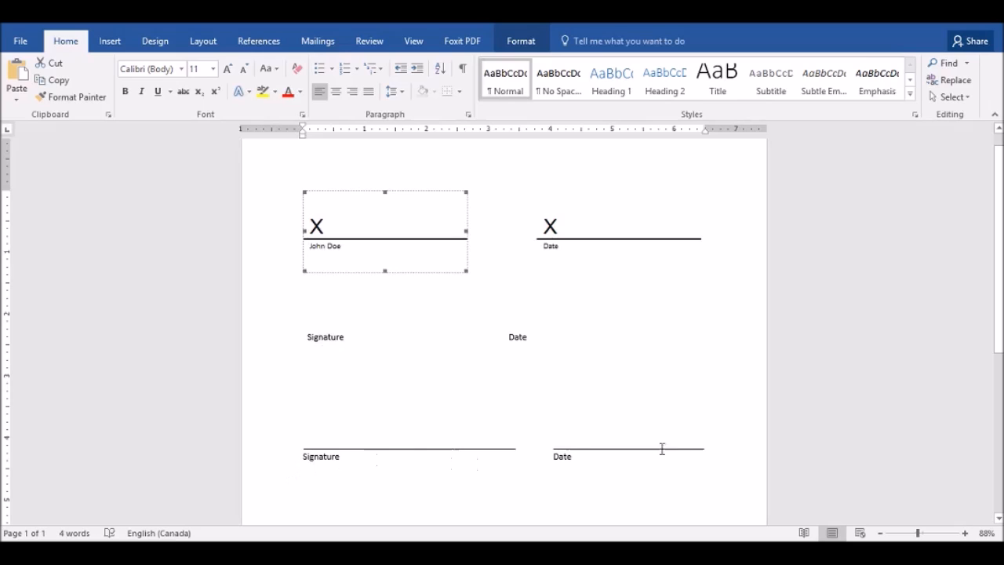
{"action": "mouse_move", "coordinate": [651, 477]}
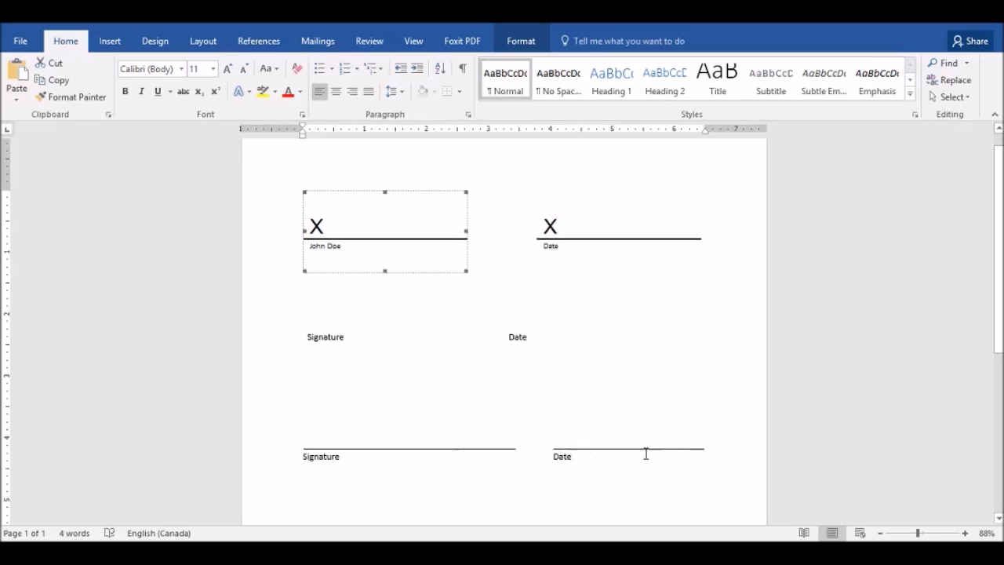
{"action": "mouse_move", "coordinate": [367, 453]}
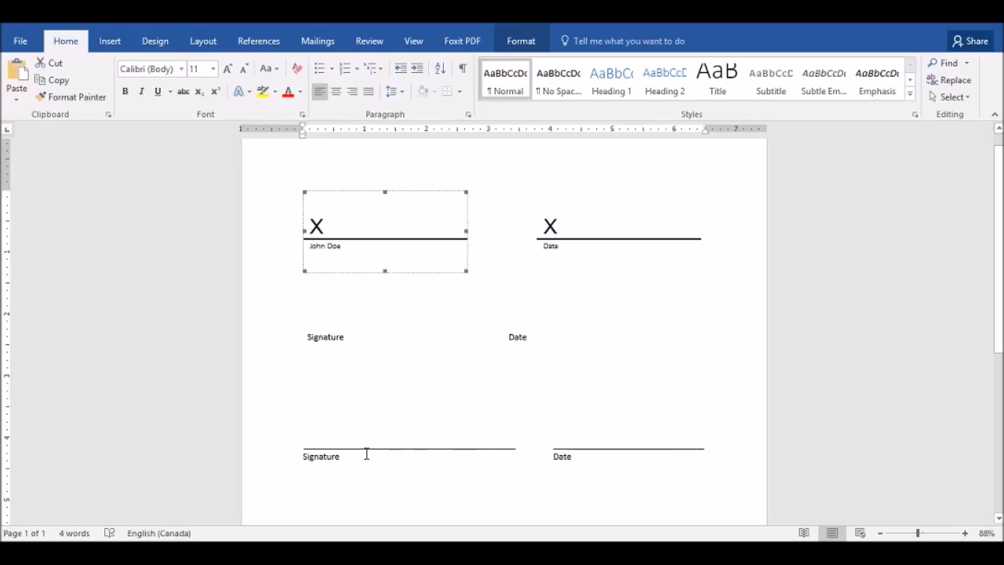
{"action": "mouse_move", "coordinate": [448, 455]}
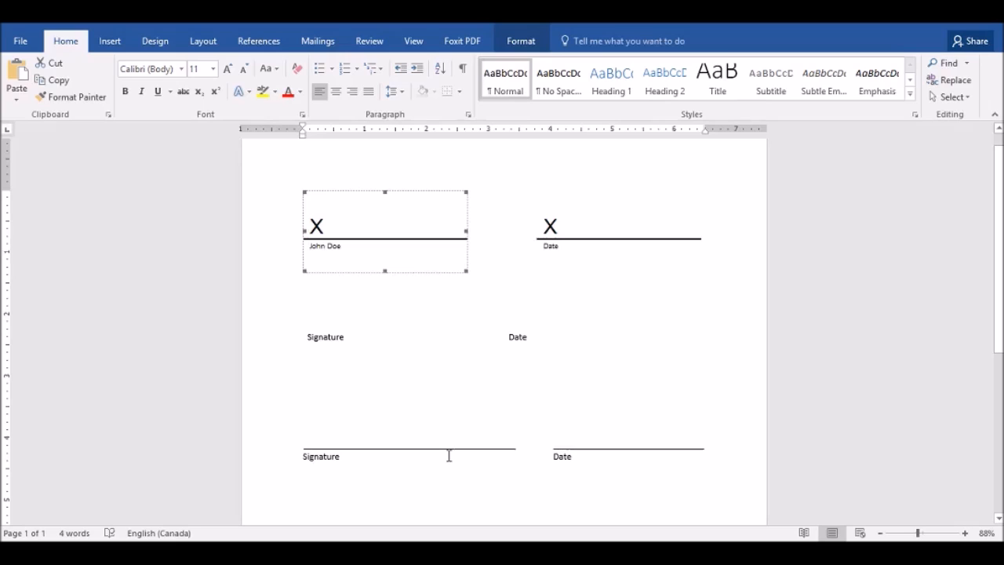
{"action": "mouse_move", "coordinate": [449, 427]}
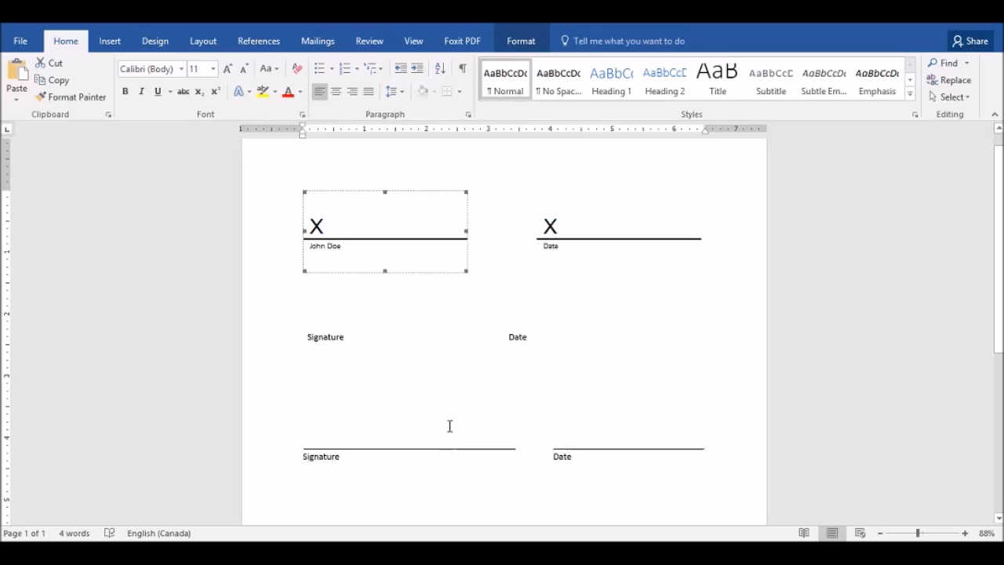